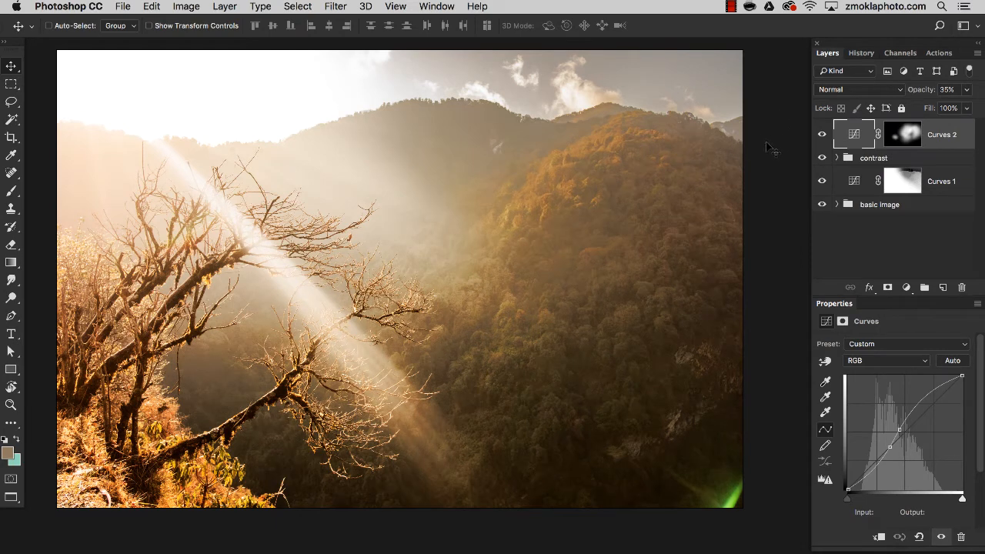
{"action": "mouse_move", "coordinate": [662, 147]}
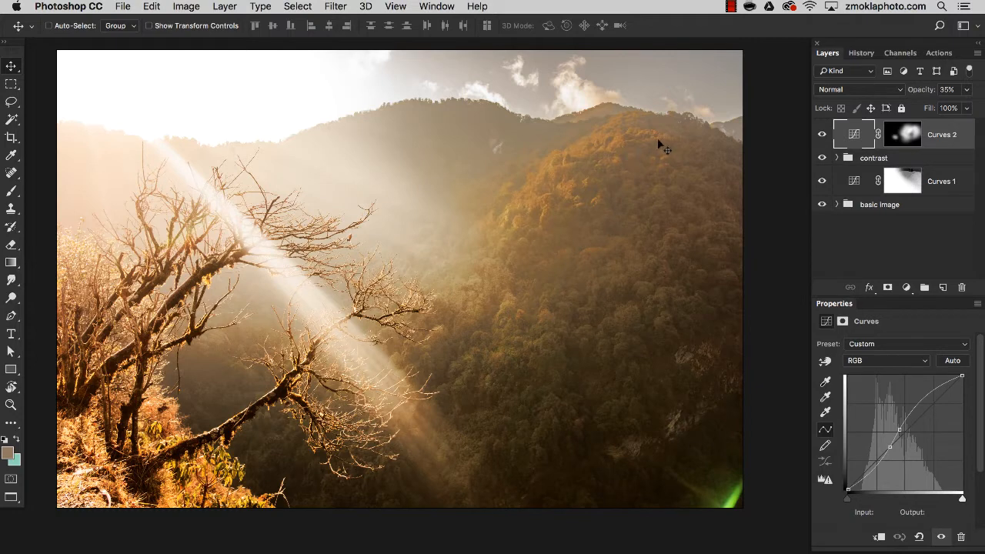
{"action": "mouse_move", "coordinate": [646, 152]}
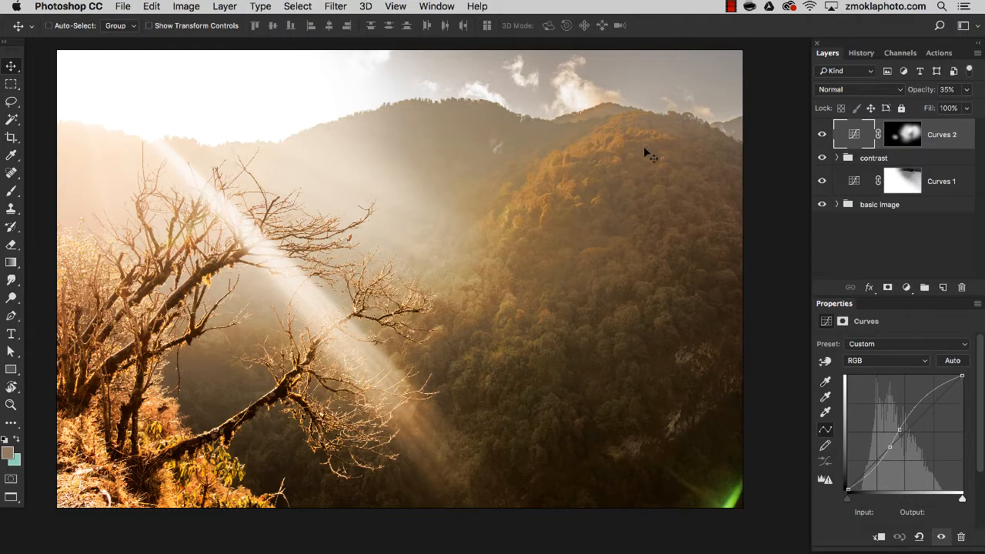
{"action": "mouse_move", "coordinate": [666, 156]}
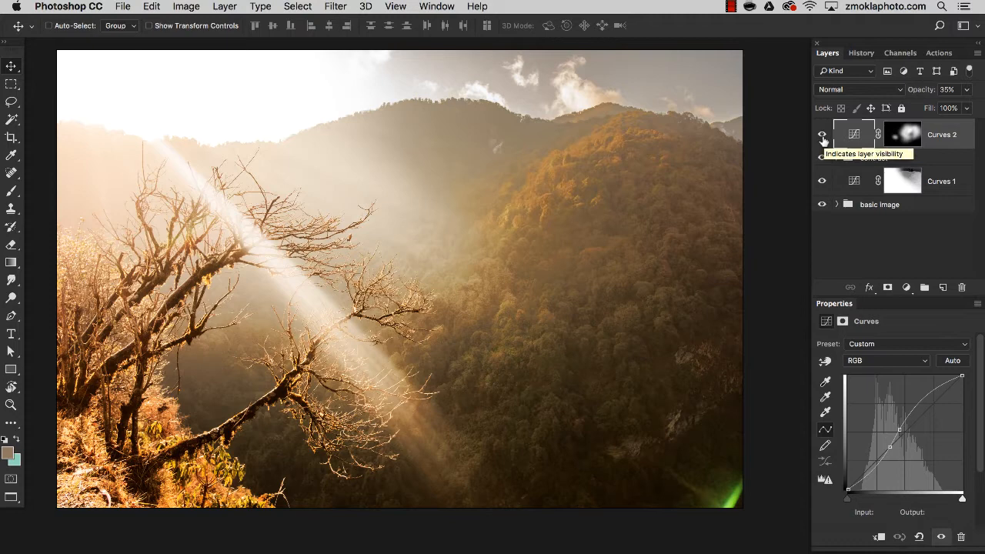
- Check the image's histogram from the panels list, then close it again
{"action": "left_click", "coordinate": [822, 136]}
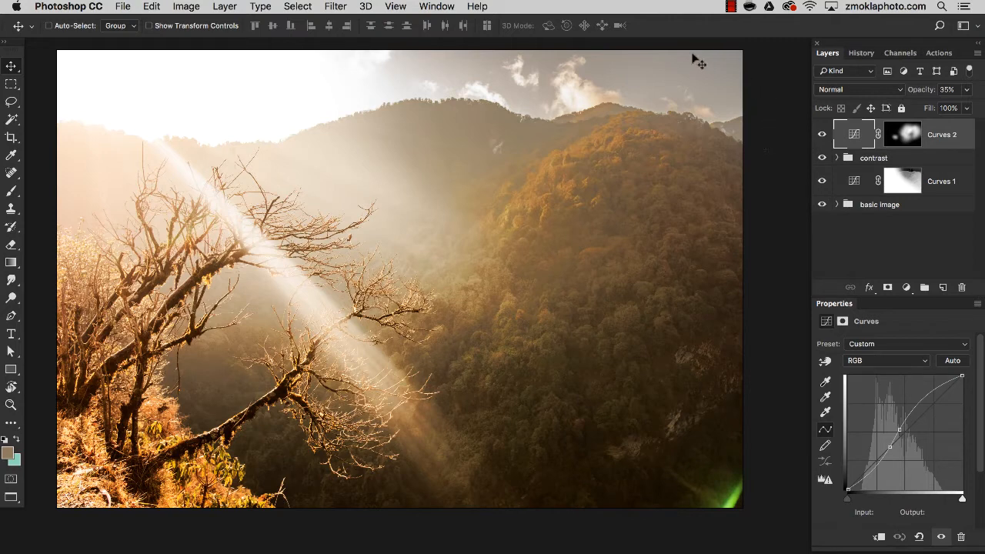
{"action": "left_click", "coordinate": [437, 6]}
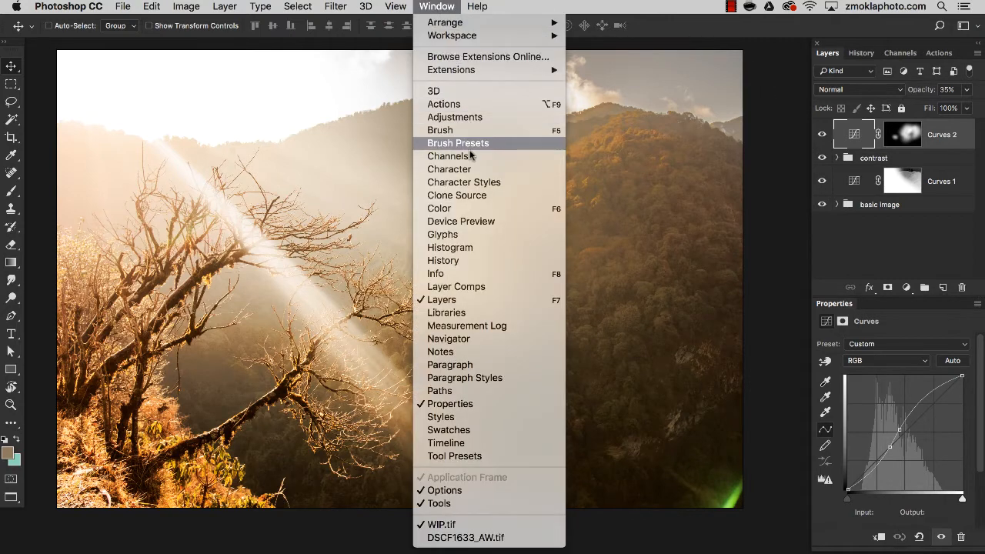
{"action": "left_click", "coordinate": [449, 246]}
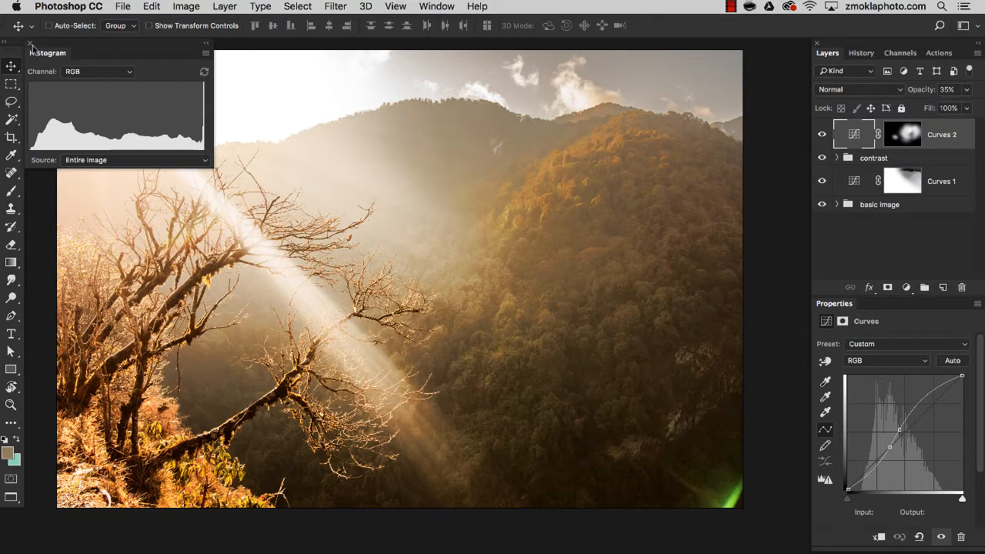
{"action": "left_click", "coordinate": [31, 43]}
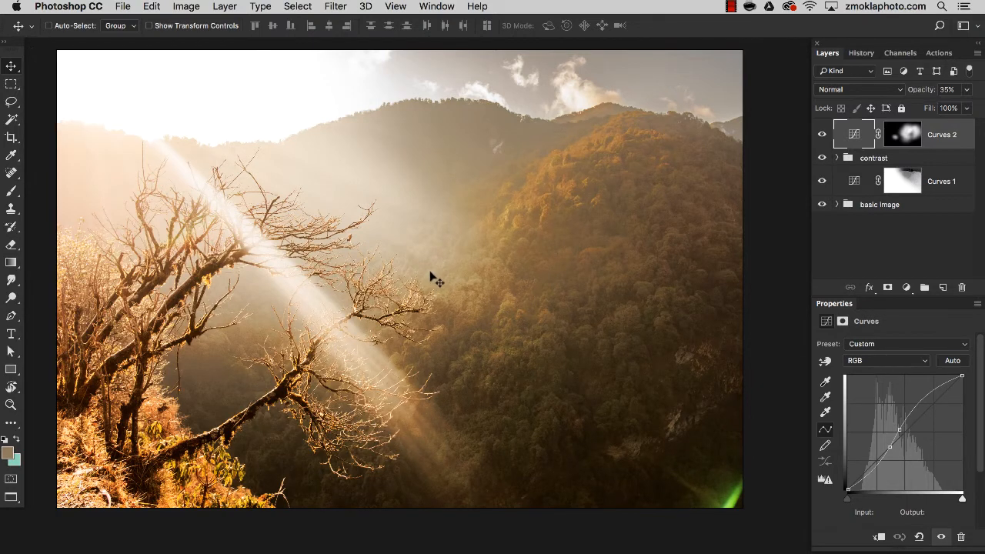
{"action": "mouse_move", "coordinate": [469, 274]}
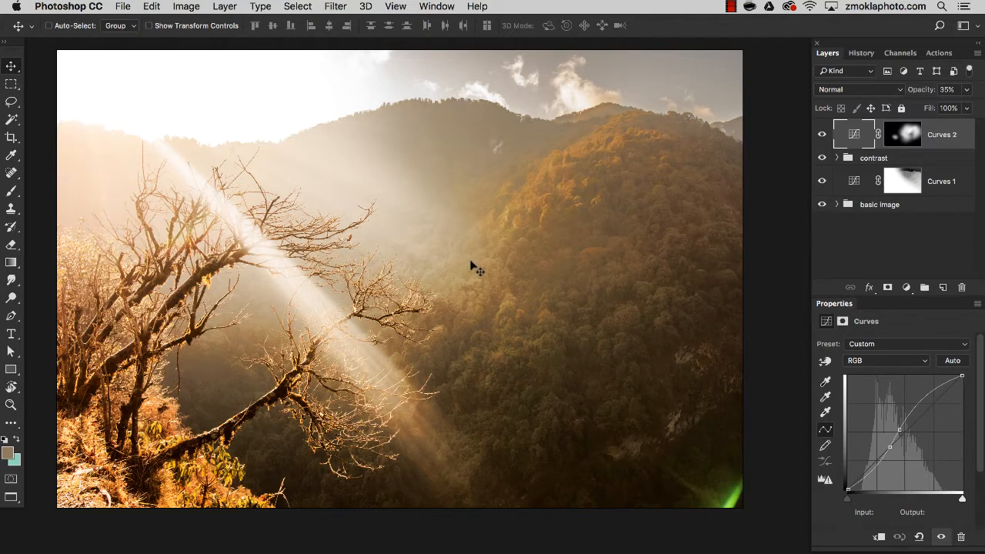
{"action": "mouse_move", "coordinate": [483, 262]}
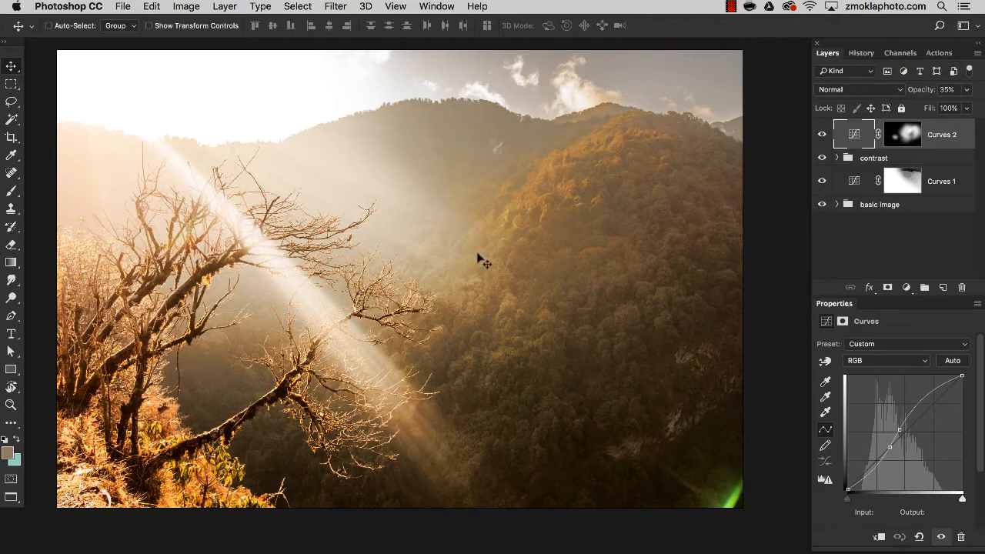
{"action": "mouse_move", "coordinate": [474, 256]}
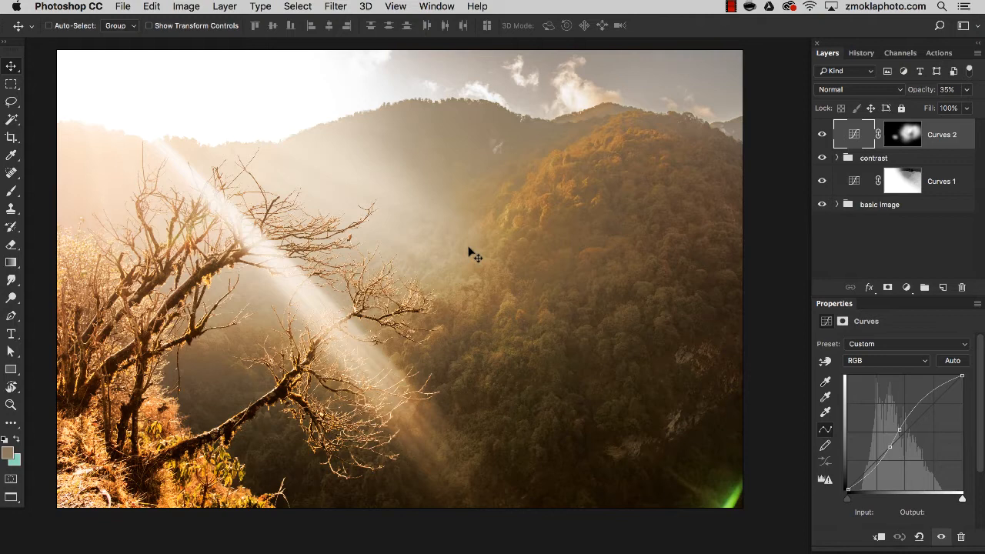
{"action": "mouse_move", "coordinate": [473, 252]}
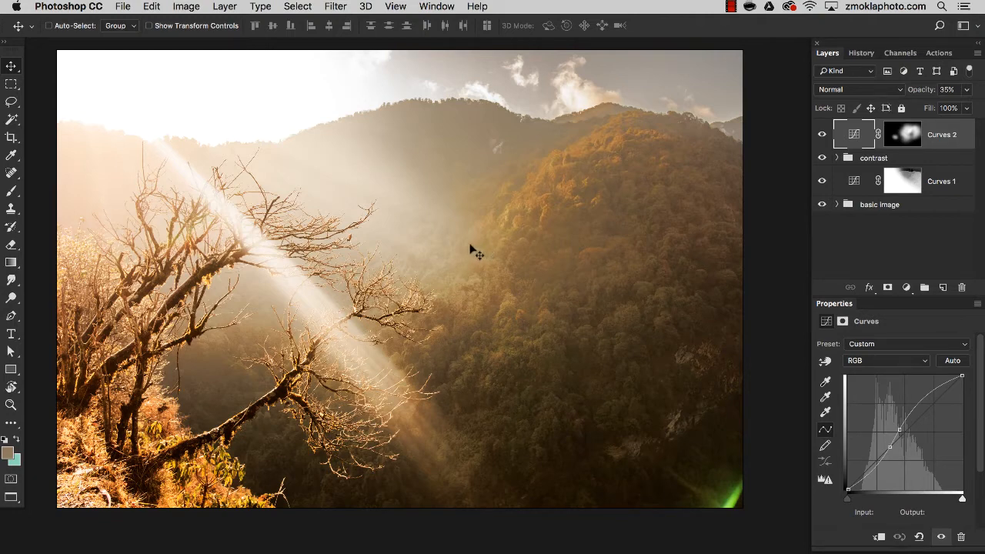
{"action": "mouse_move", "coordinate": [480, 253]}
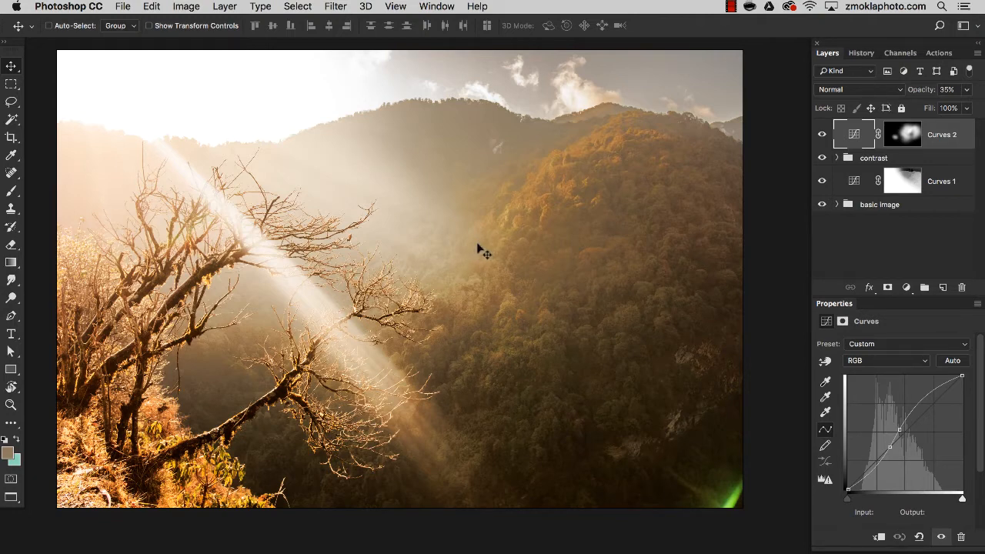
{"action": "mouse_move", "coordinate": [484, 254]}
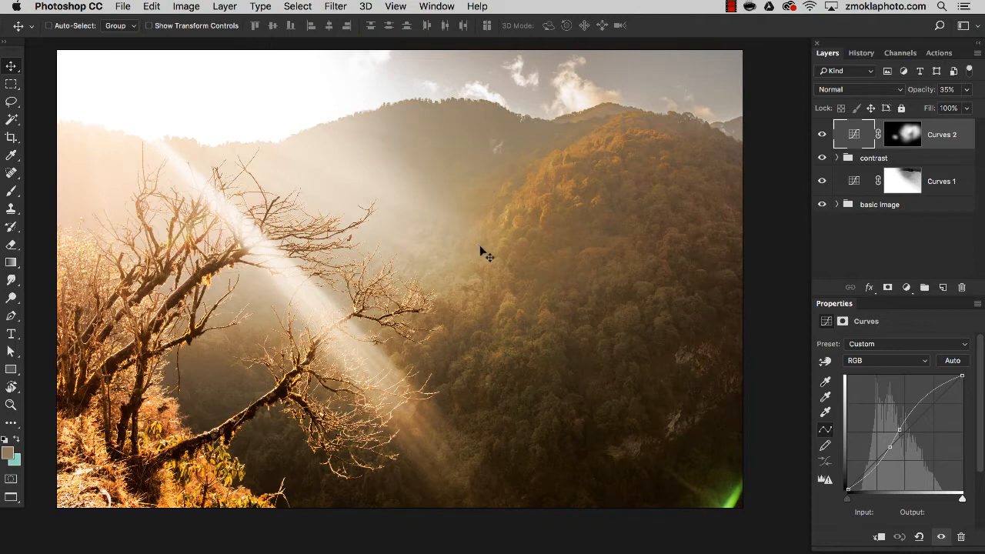
{"action": "mouse_move", "coordinate": [486, 253]}
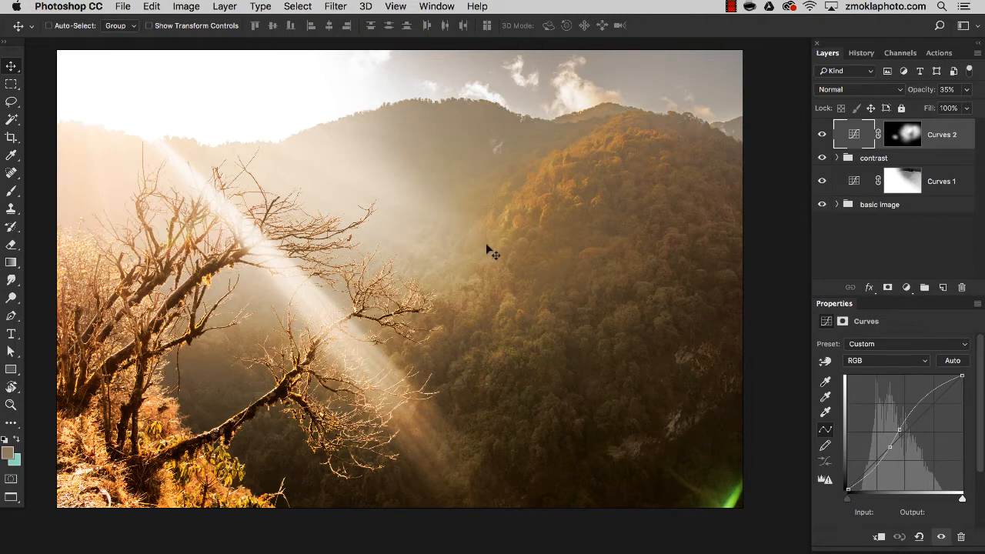
{"action": "mouse_move", "coordinate": [499, 253]}
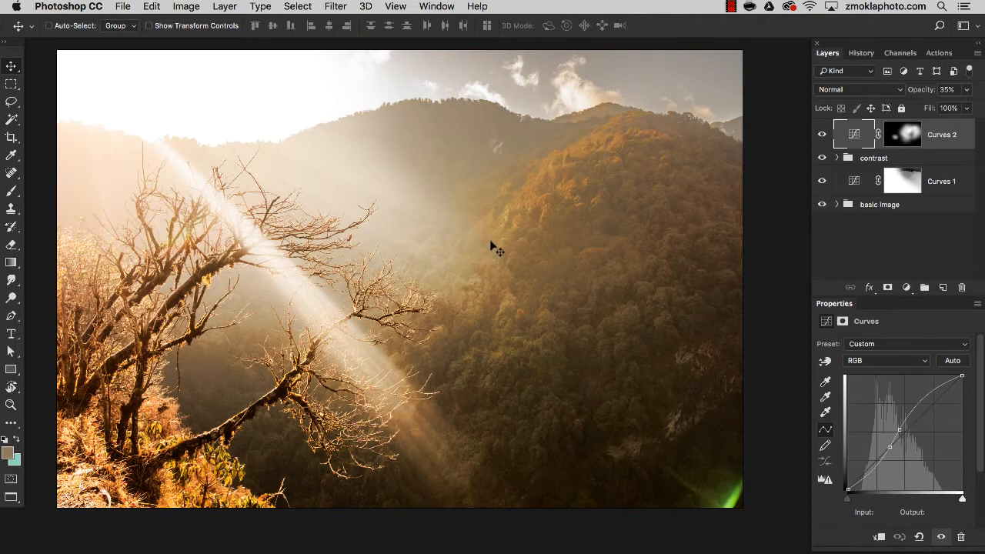
{"action": "mouse_move", "coordinate": [506, 259]}
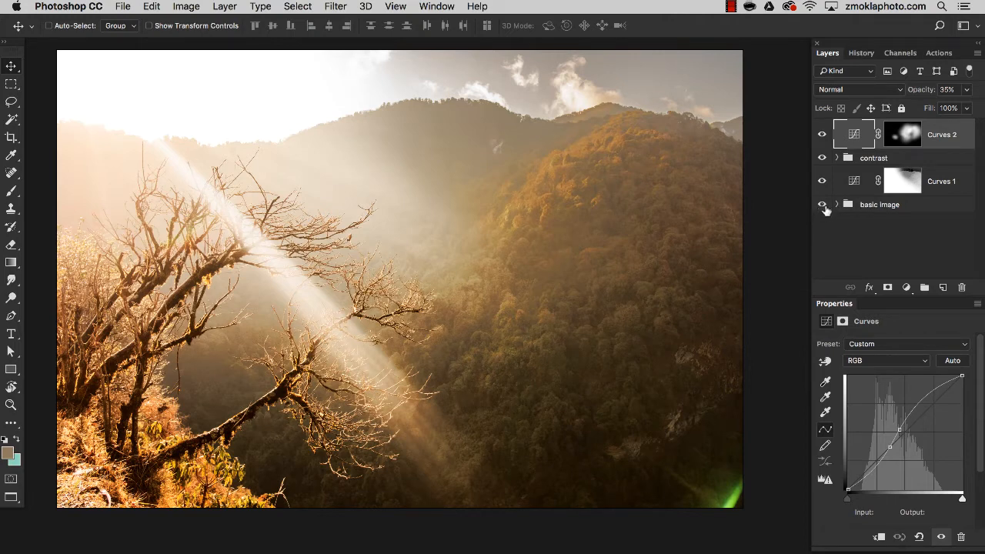
{"action": "mouse_move", "coordinate": [886, 212]}
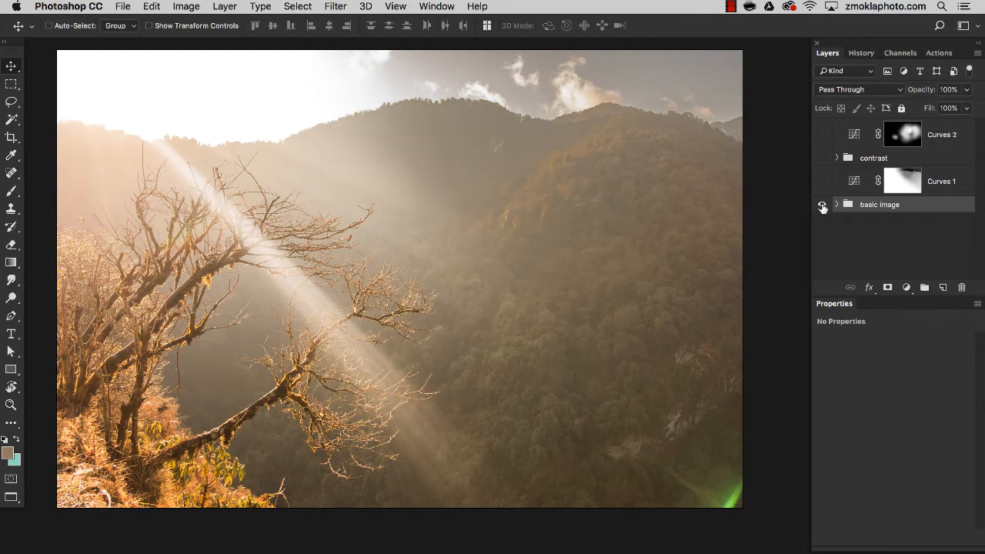
- Toggle the adjustment layers off and on to compare the image with and without them
{"action": "left_click", "coordinate": [822, 203]}
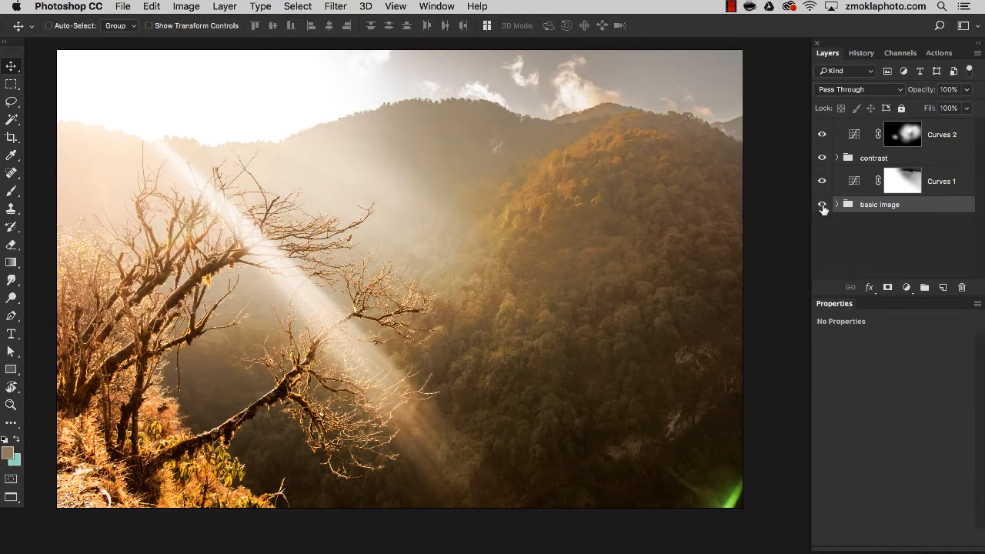
{"action": "left_click", "coordinate": [822, 209]}
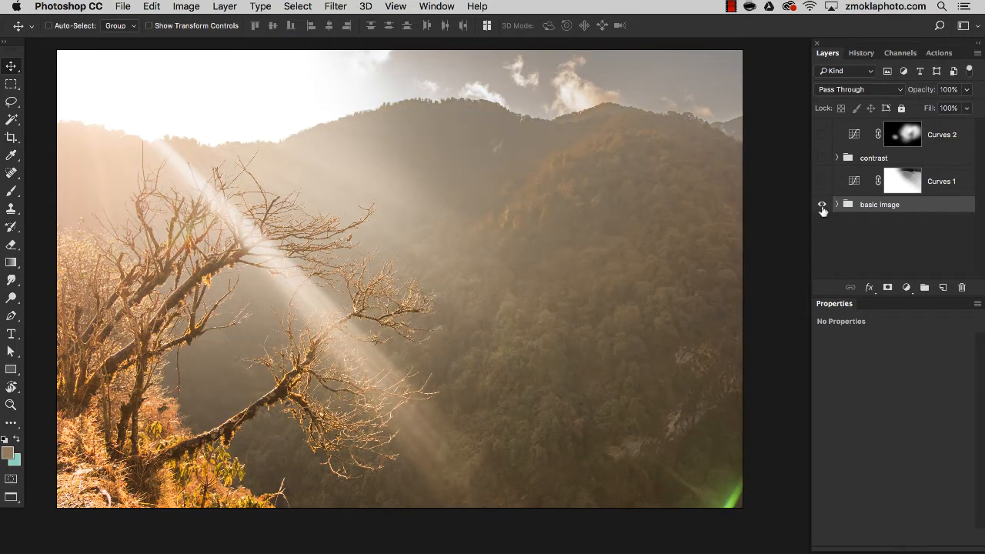
{"action": "left_click", "coordinate": [822, 203]}
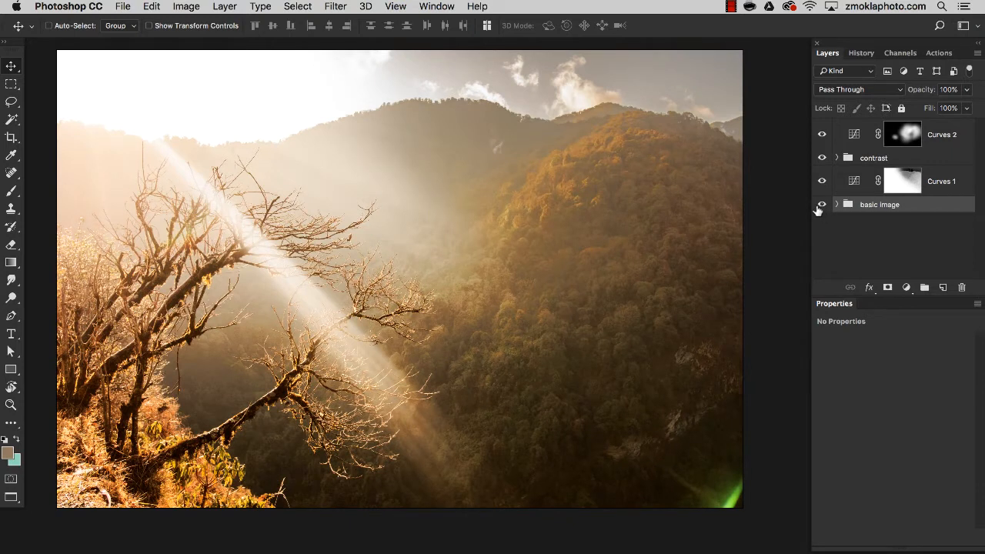
{"action": "mouse_move", "coordinate": [814, 212]}
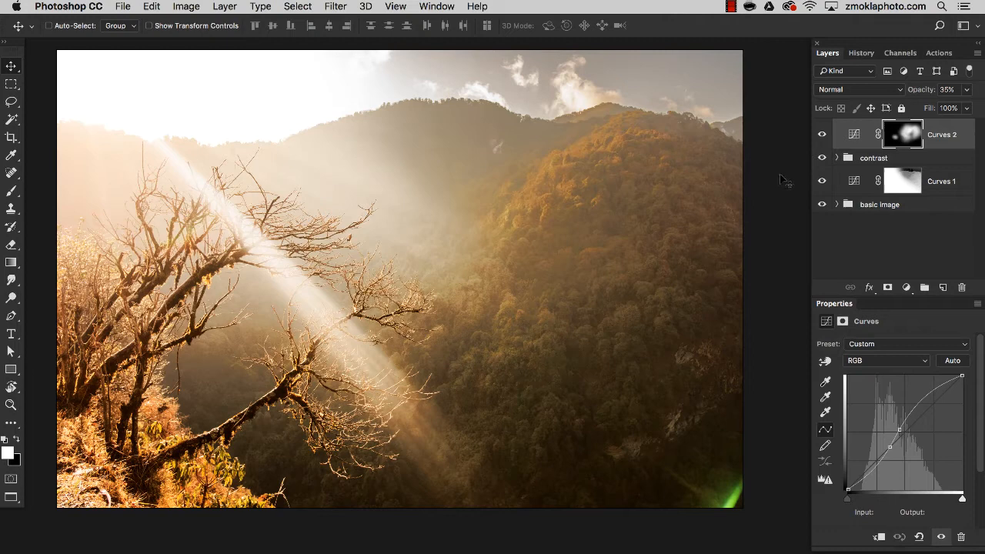
{"action": "mouse_move", "coordinate": [775, 200]}
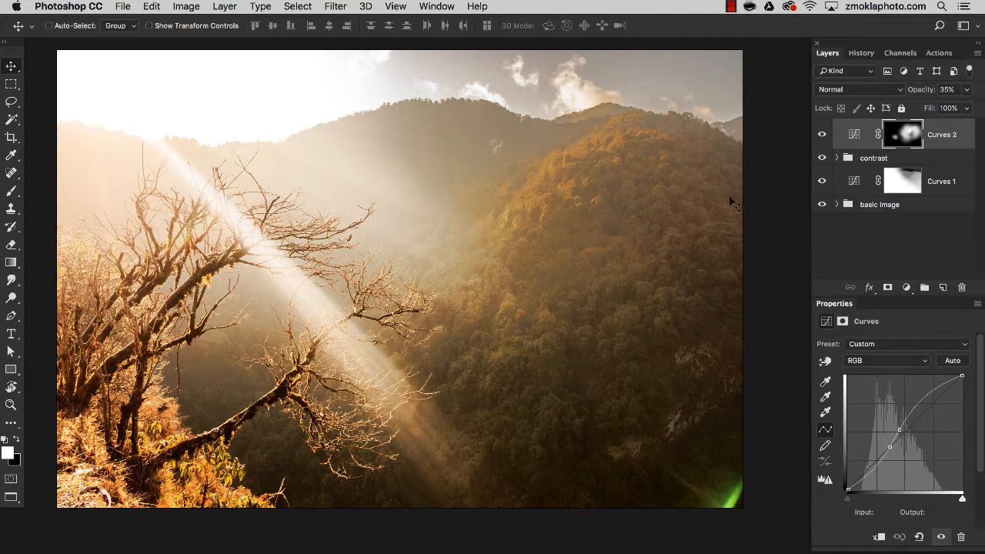
{"action": "mouse_move", "coordinate": [762, 305]}
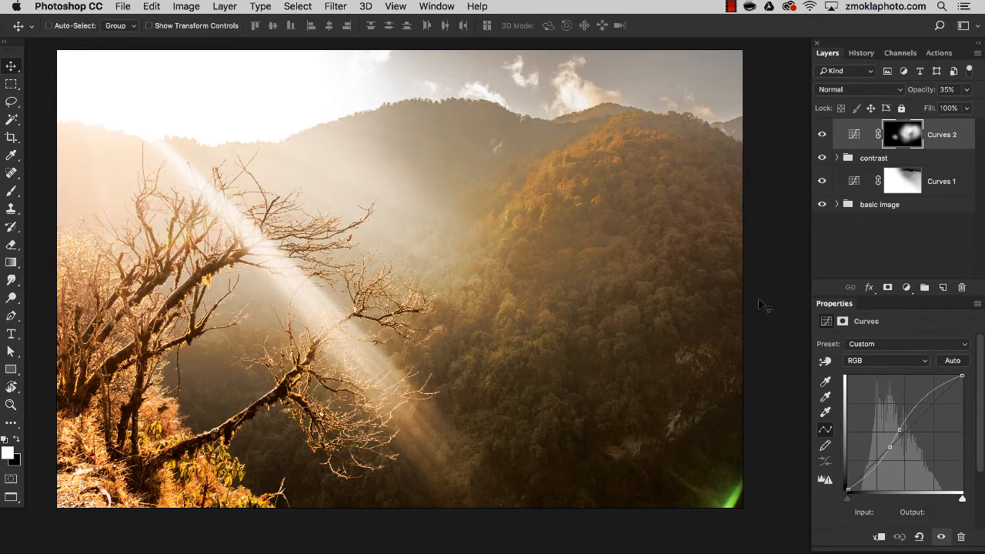
{"action": "mouse_move", "coordinate": [766, 184]}
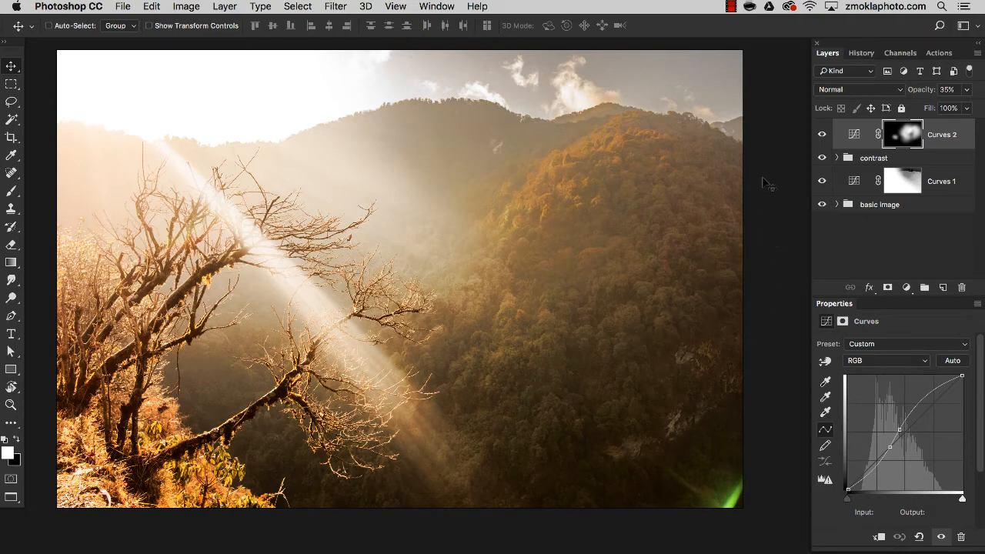
{"action": "mouse_move", "coordinate": [772, 164]}
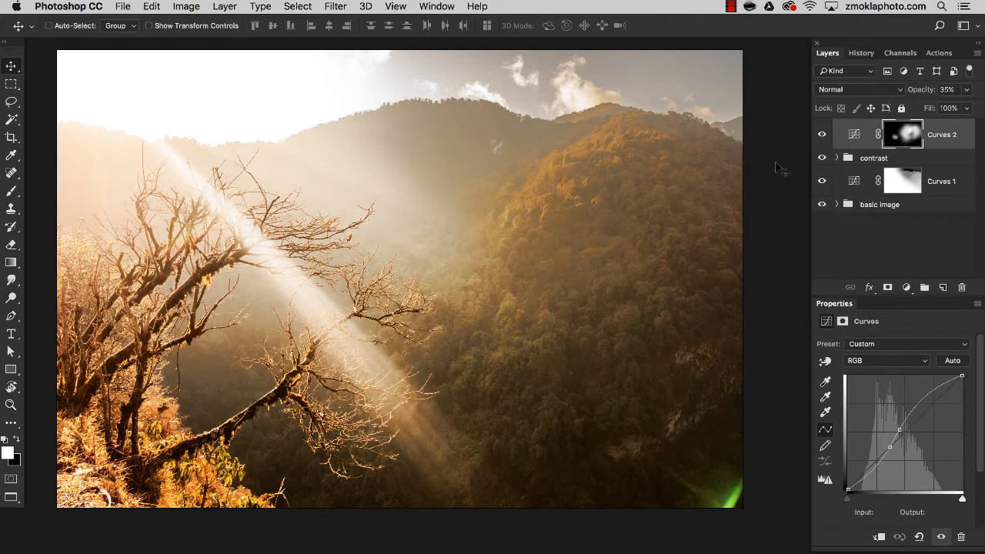
{"action": "mouse_move", "coordinate": [781, 173]}
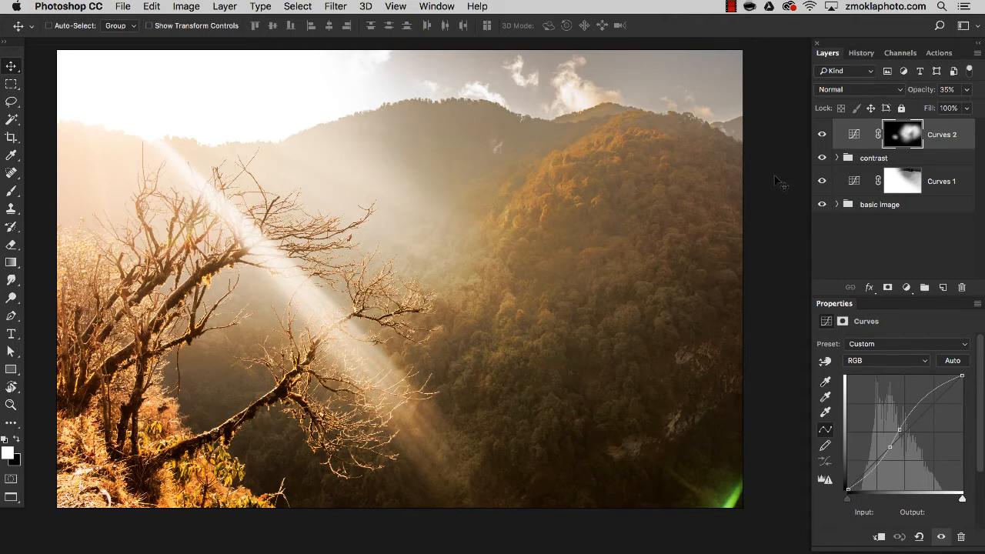
{"action": "mouse_move", "coordinate": [766, 163]}
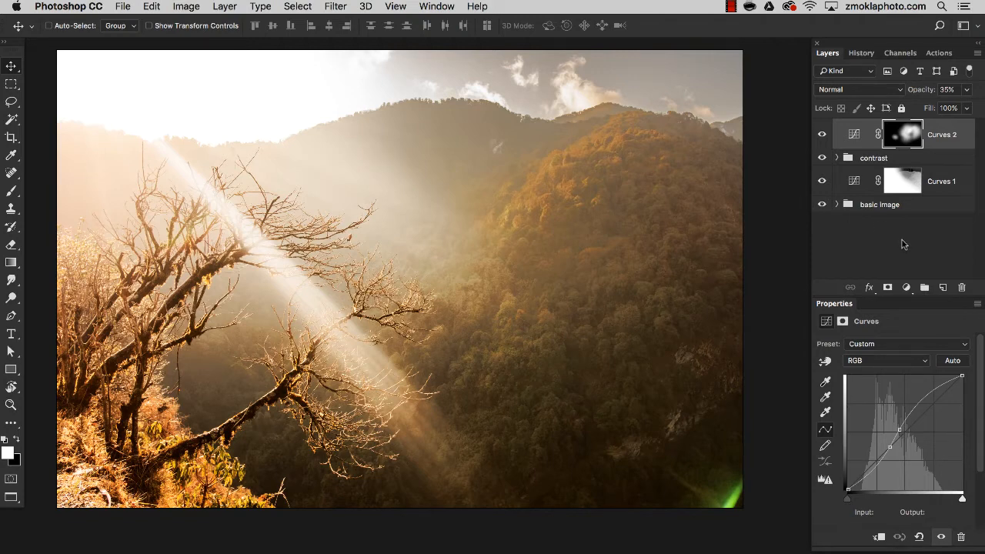
{"action": "mouse_move", "coordinate": [911, 283]}
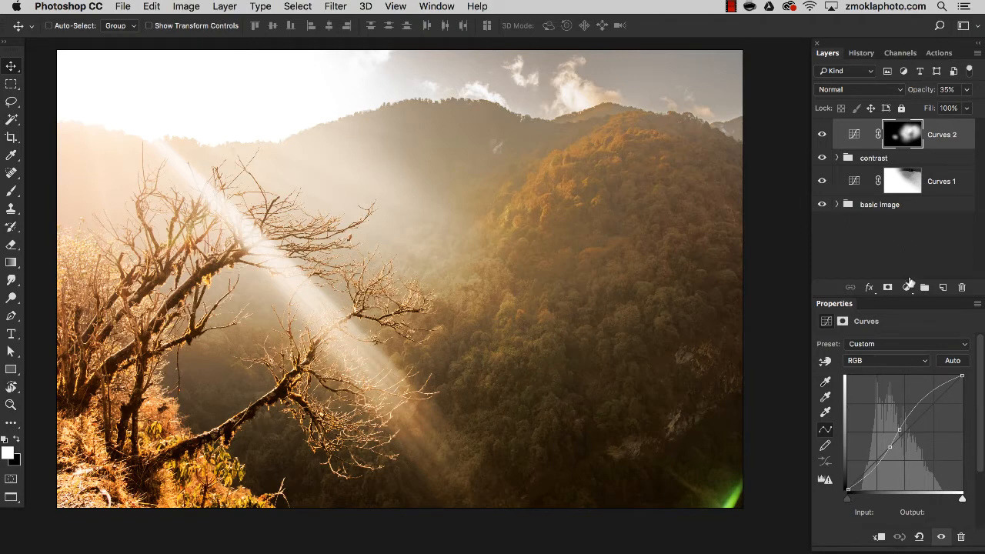
- Add a Solid Color fill layer in pale mint (#a8d4c1) above the curves layers
{"action": "left_click", "coordinate": [904, 286]}
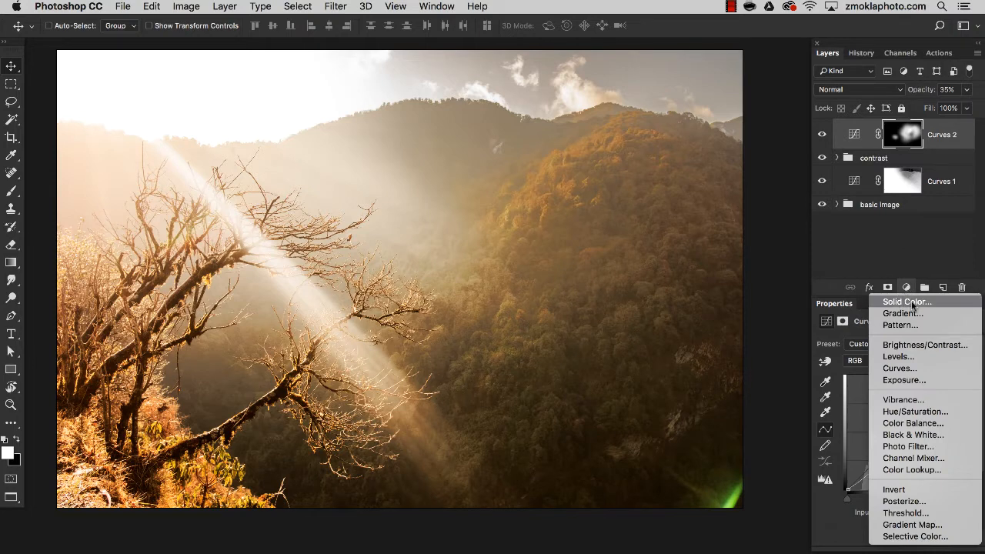
{"action": "mouse_move", "coordinate": [942, 308]}
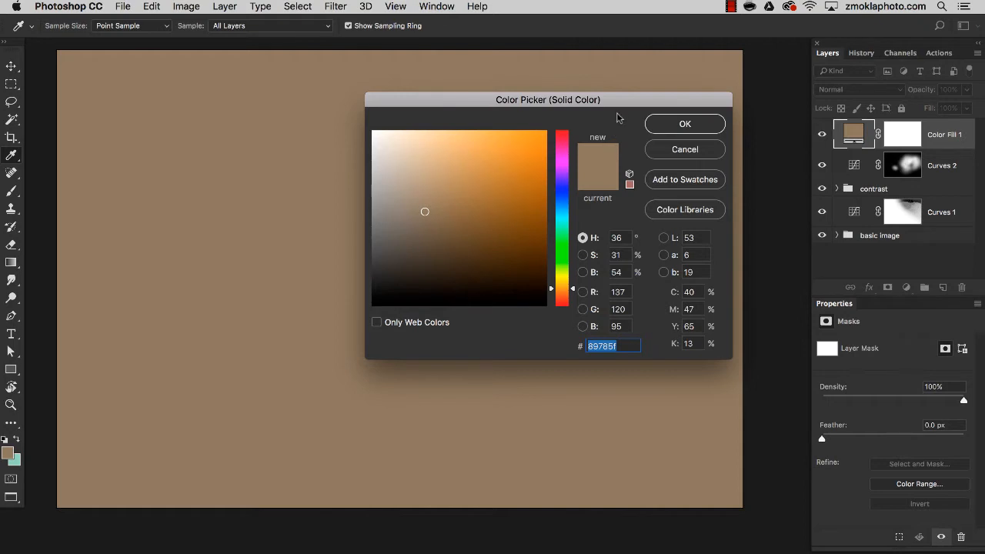
{"action": "left_click_drag", "start_coordinate": [548, 99], "coordinate": [517, 93]}
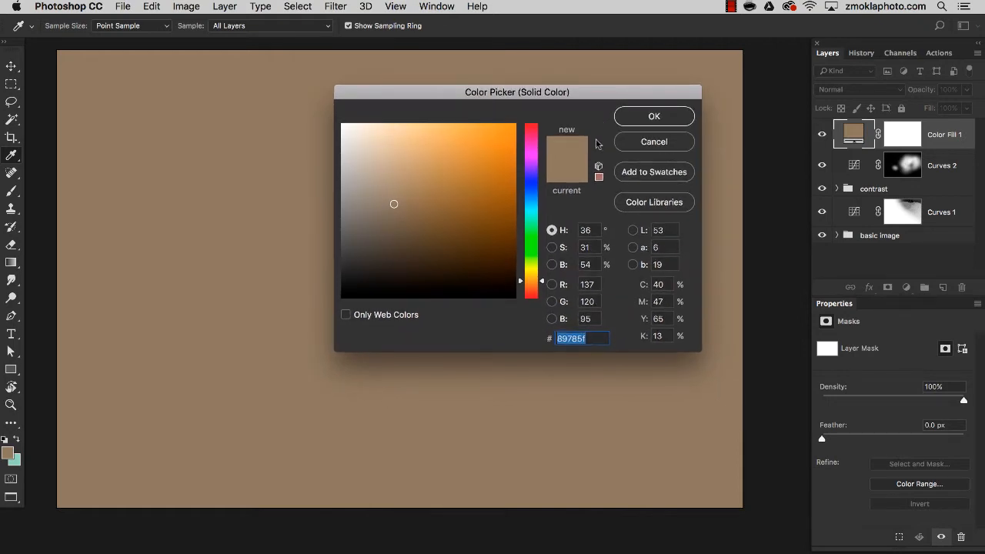
{"action": "mouse_move", "coordinate": [571, 172]}
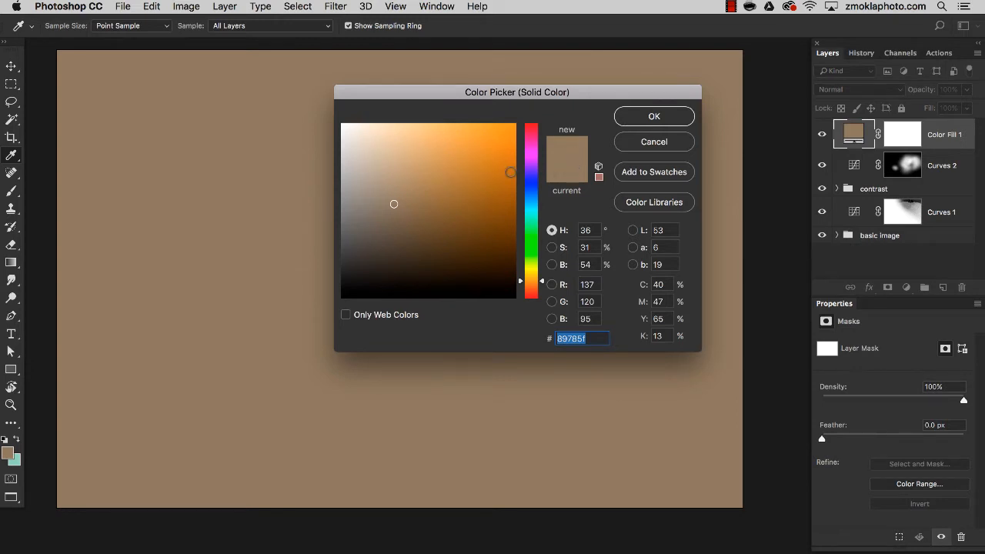
{"action": "left_click", "coordinate": [531, 227]}
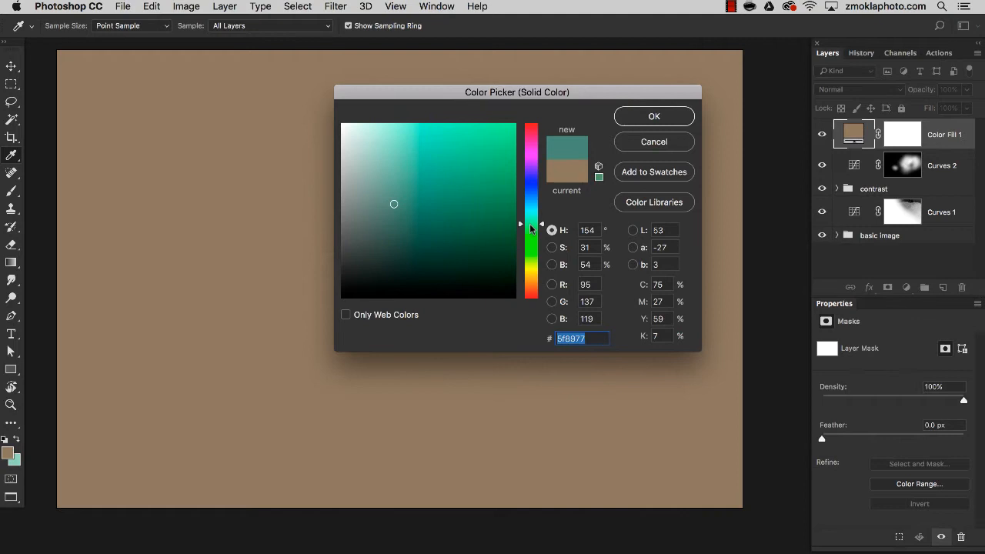
{"action": "left_click", "coordinate": [390, 151]}
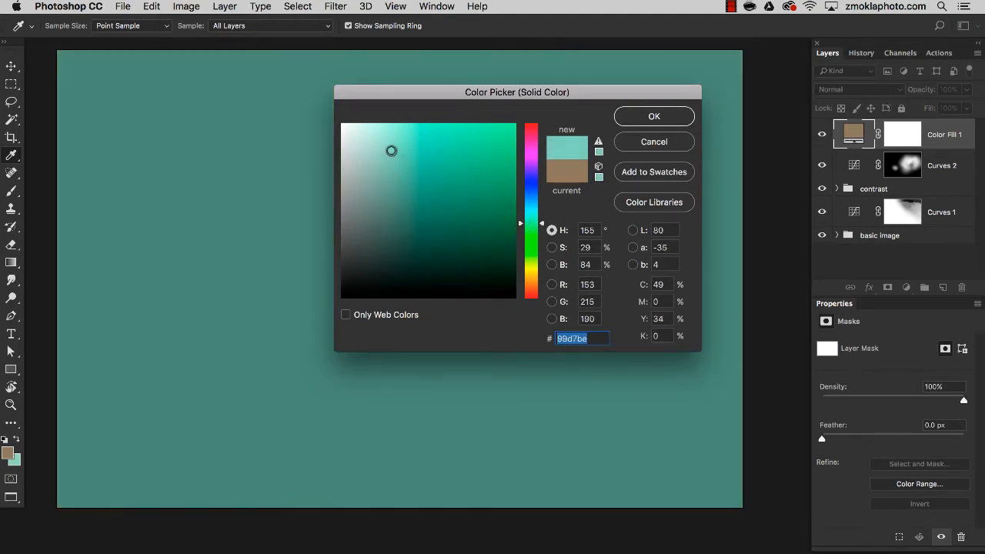
{"action": "left_click", "coordinate": [394, 139]}
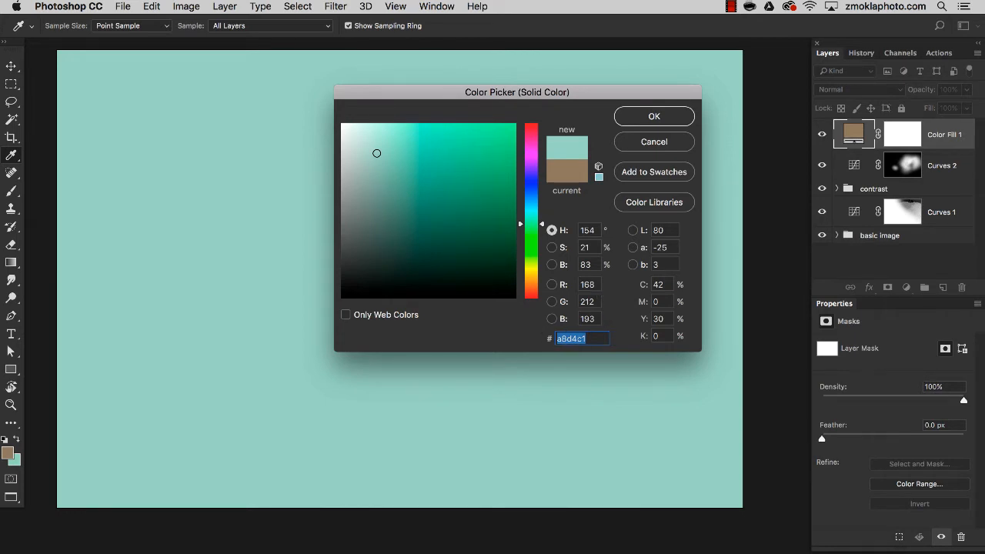
{"action": "left_click", "coordinate": [588, 283]}
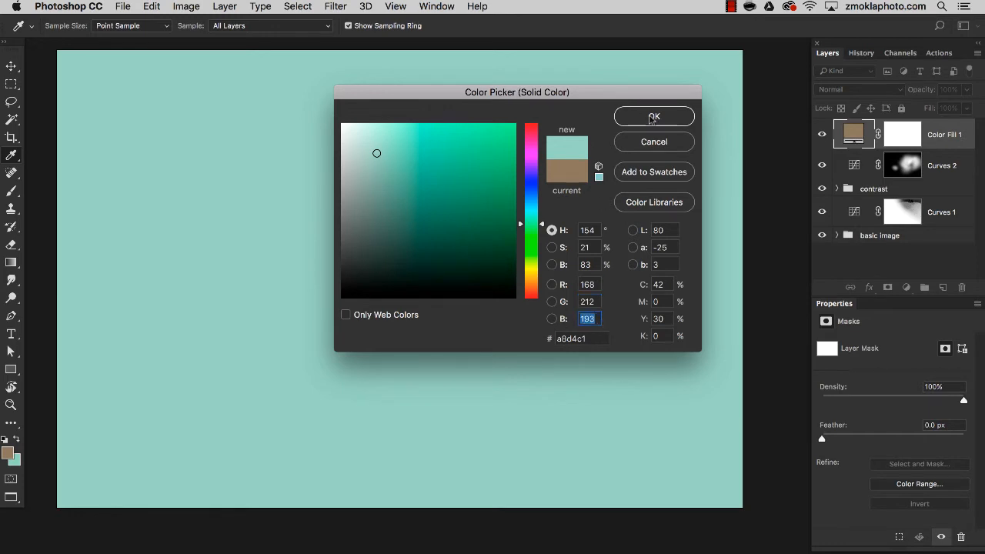
{"action": "left_click", "coordinate": [652, 115]}
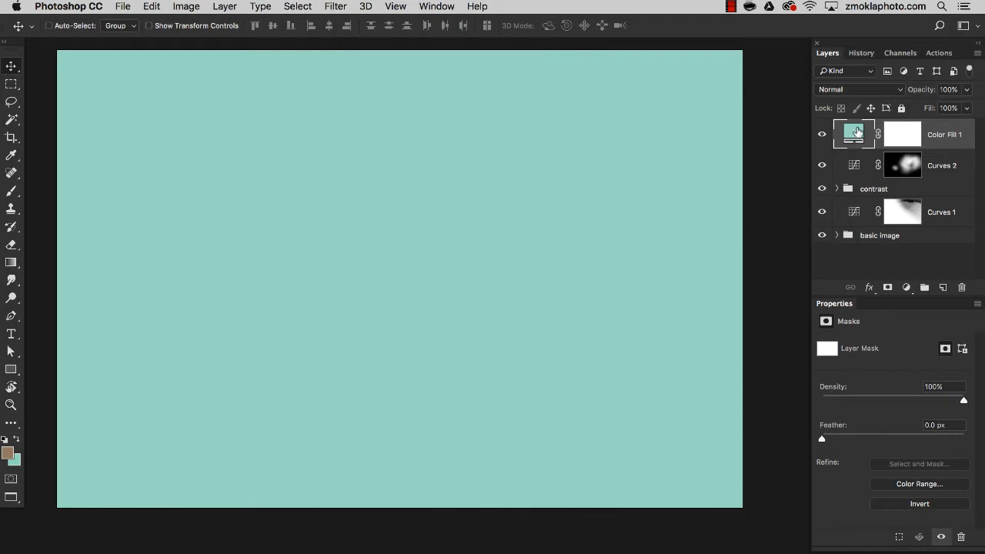
{"action": "mouse_move", "coordinate": [857, 135]}
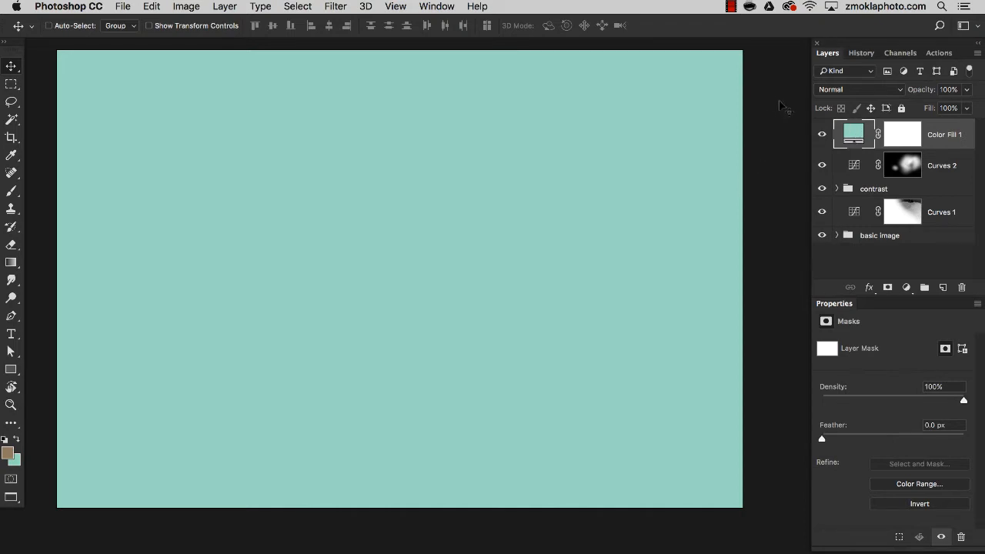
{"action": "mouse_move", "coordinate": [818, 140]}
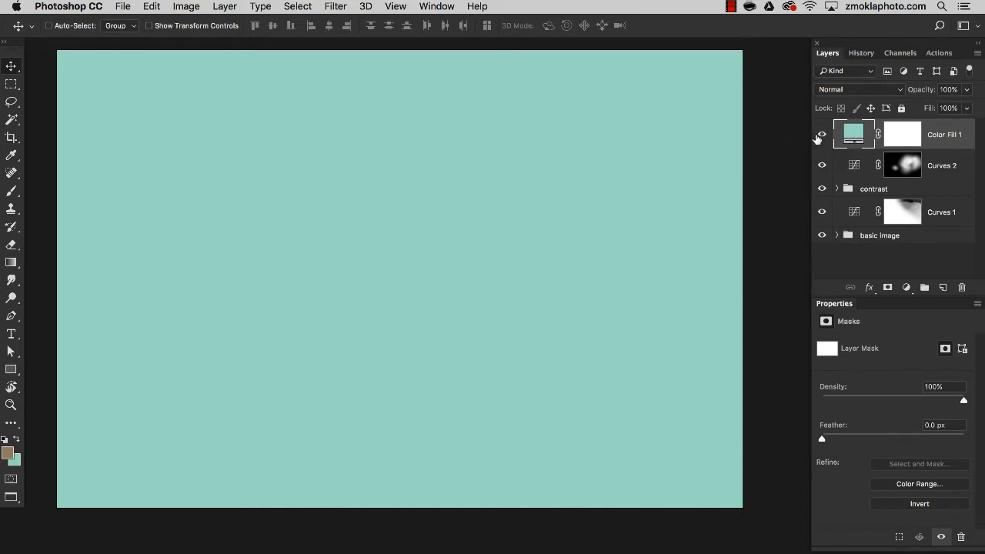
- Hide the Color Fill 1 layer so the mountain landscape shows through
{"action": "left_click", "coordinate": [822, 134]}
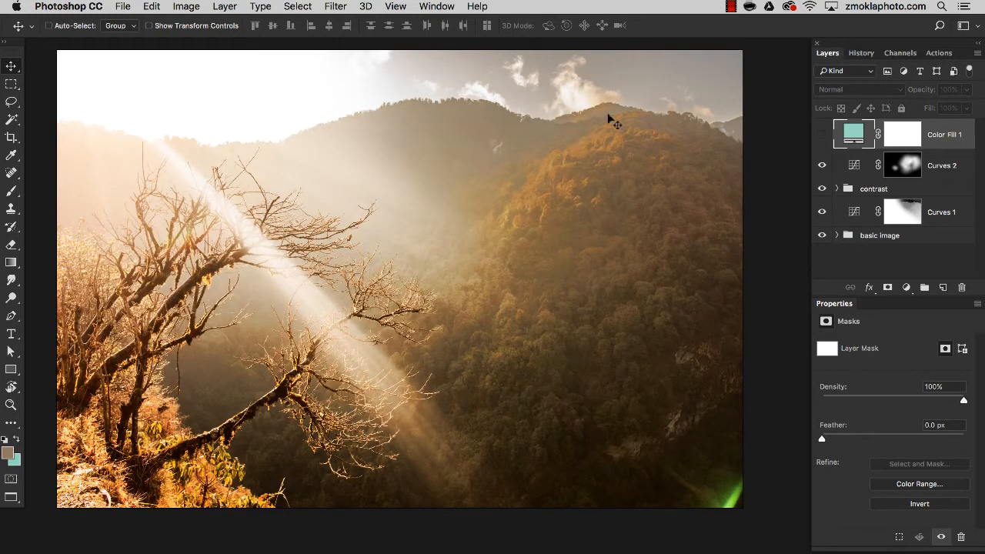
{"action": "mouse_move", "coordinate": [772, 308]}
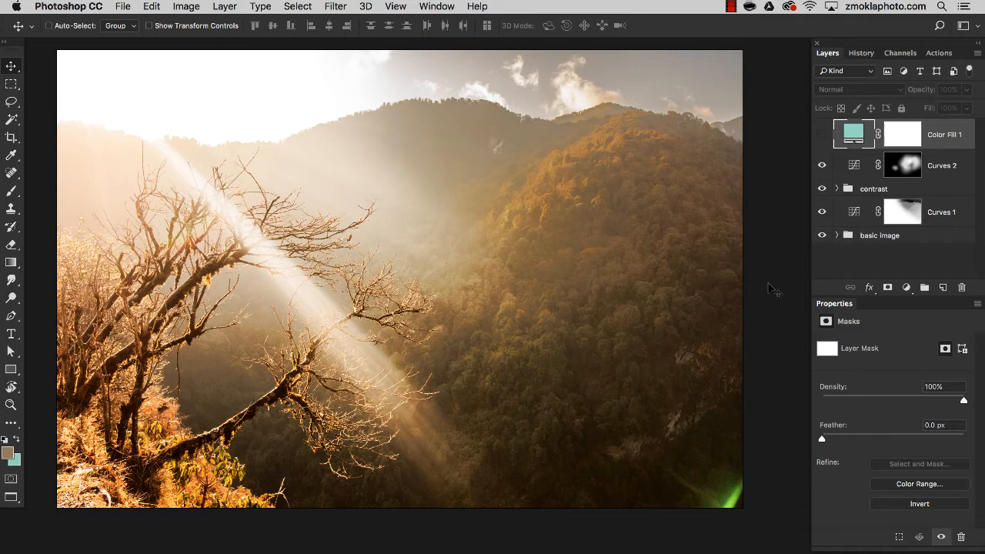
{"action": "mouse_move", "coordinate": [766, 218]}
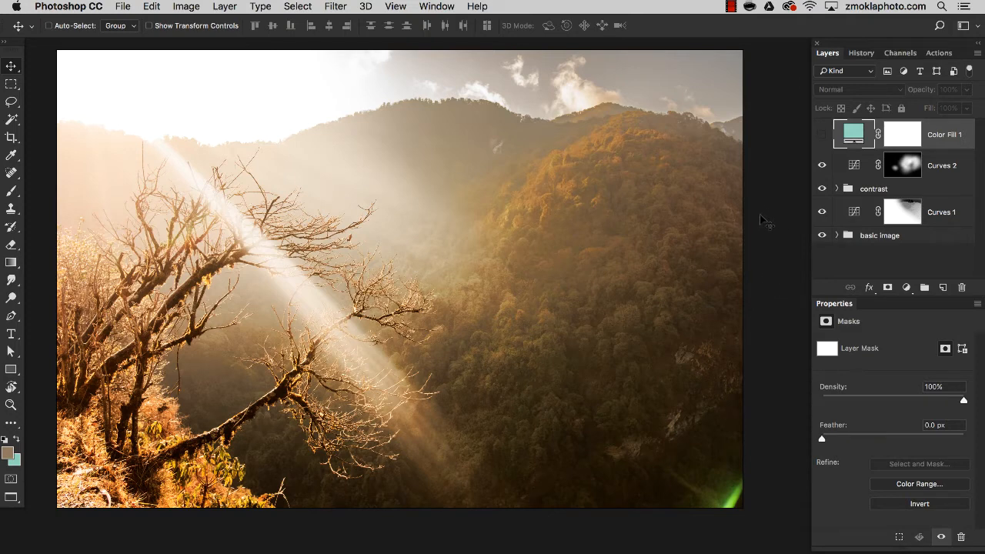
{"action": "mouse_move", "coordinate": [768, 197]}
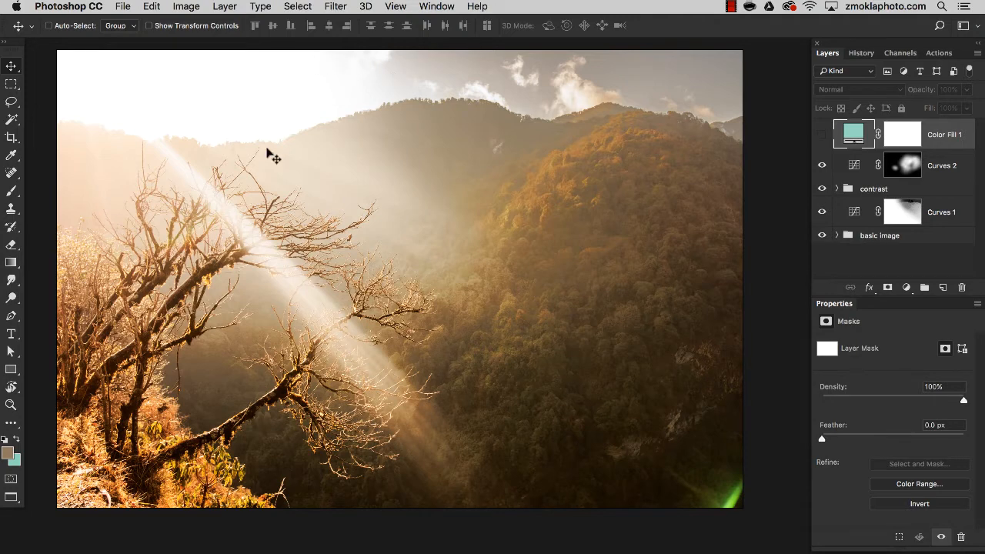
{"action": "mouse_move", "coordinate": [403, 83]}
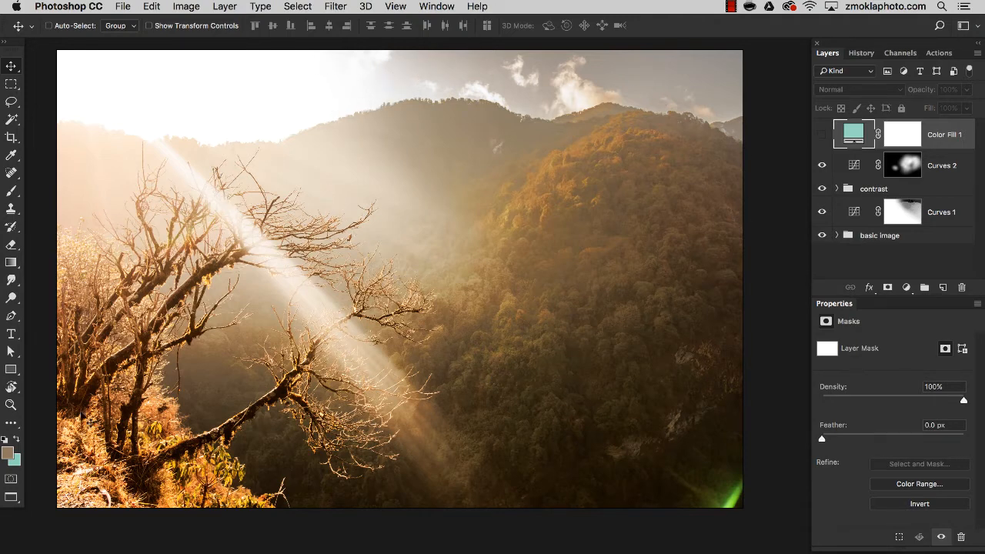
{"action": "mouse_move", "coordinate": [160, 228]}
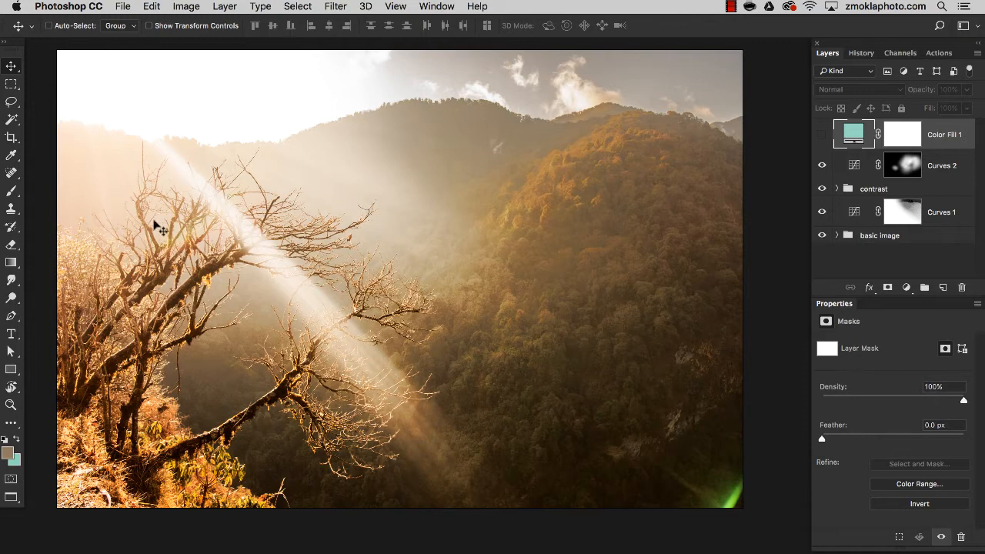
{"action": "mouse_move", "coordinate": [367, 238]}
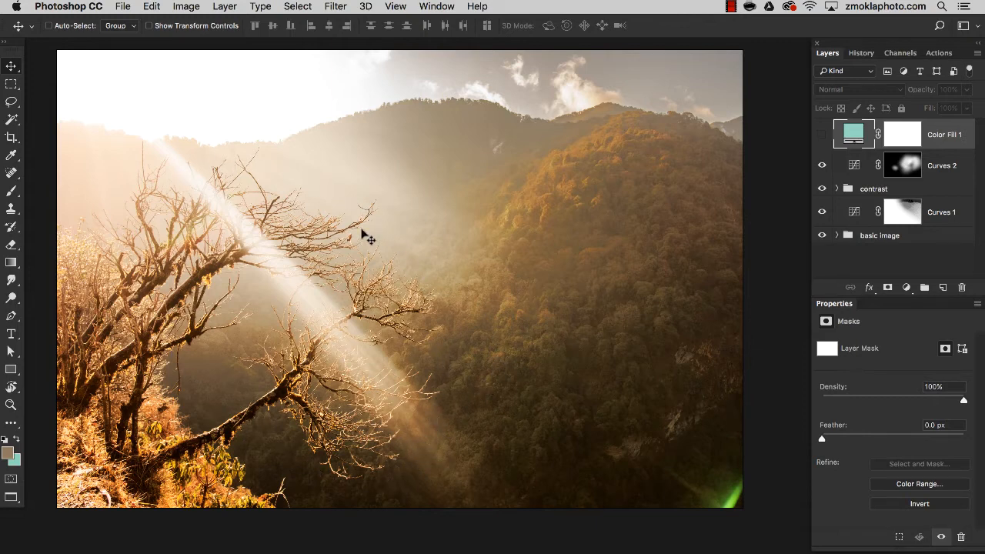
{"action": "mouse_move", "coordinate": [474, 419]}
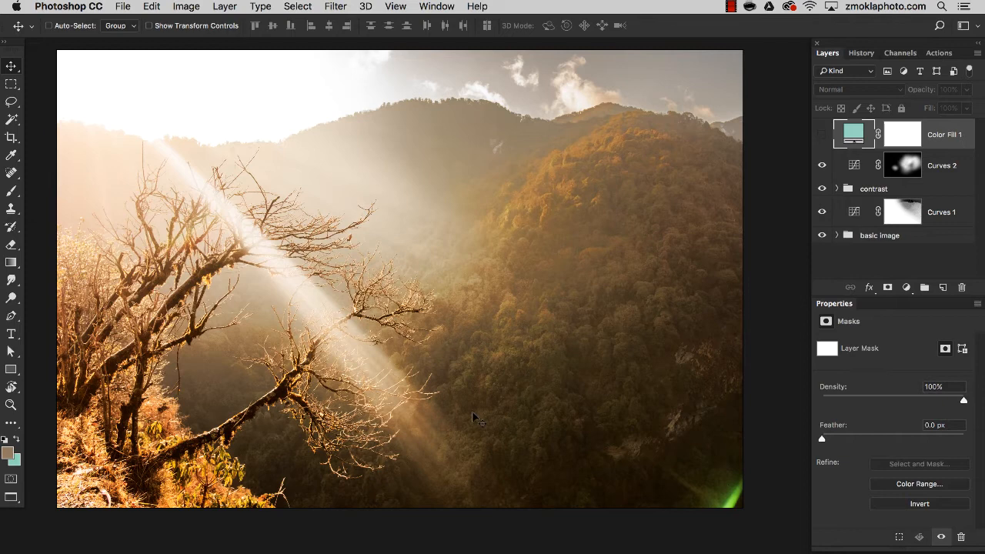
{"action": "mouse_move", "coordinate": [90, 520]}
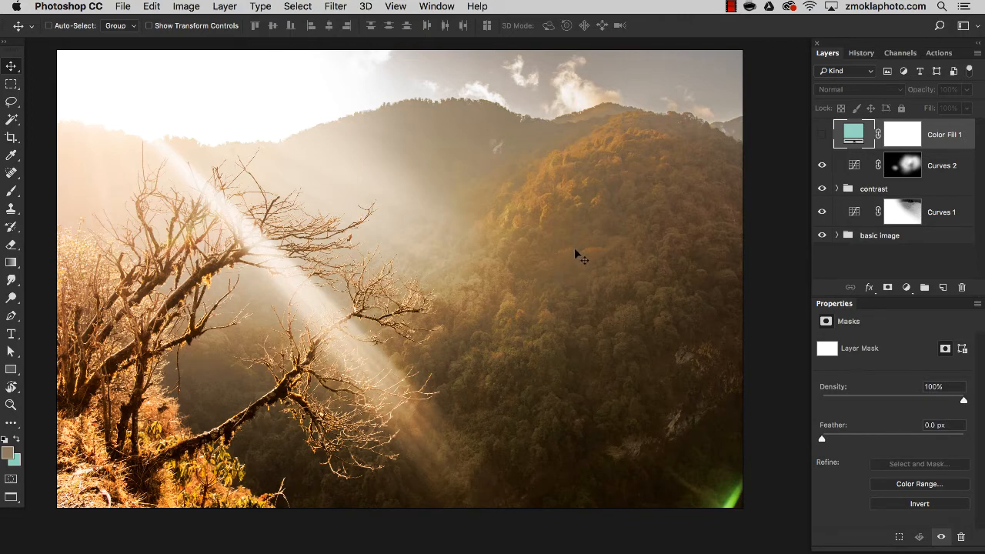
{"action": "mouse_move", "coordinate": [581, 250]}
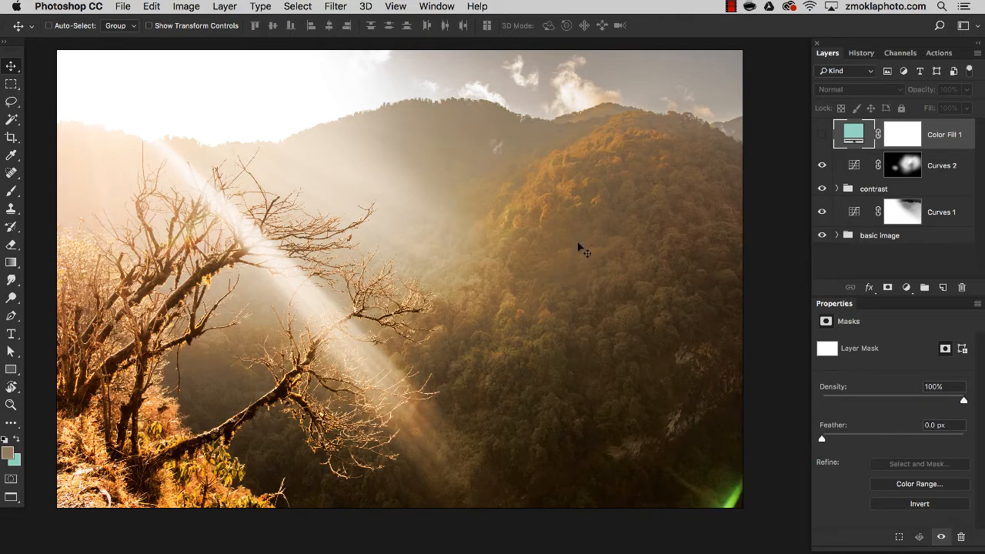
{"action": "mouse_move", "coordinate": [531, 255]}
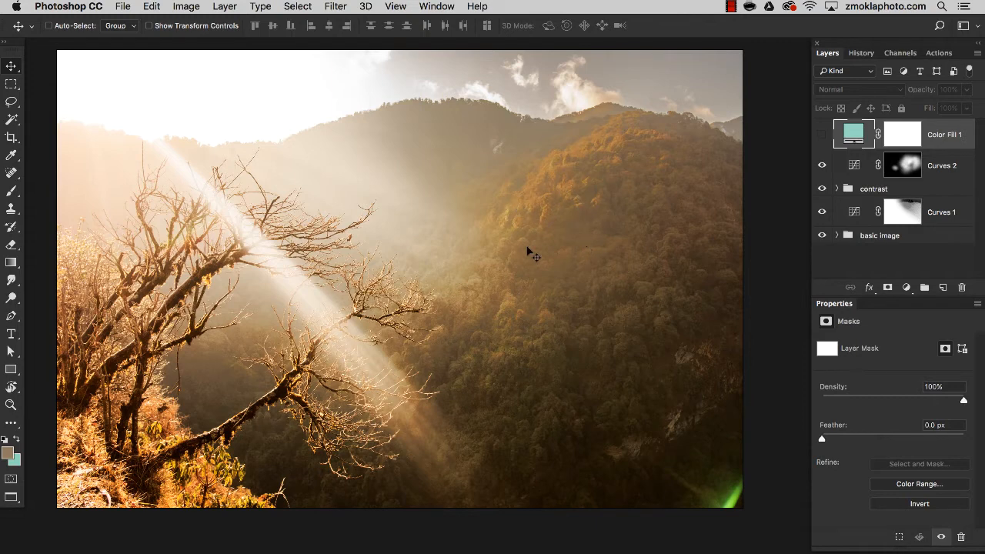
{"action": "mouse_move", "coordinate": [569, 209]}
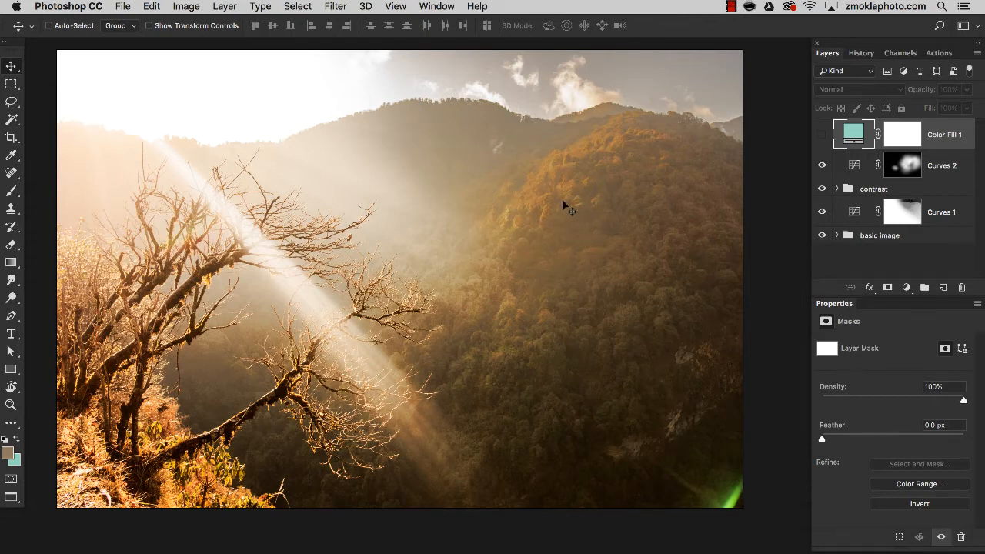
{"action": "mouse_move", "coordinate": [603, 135]}
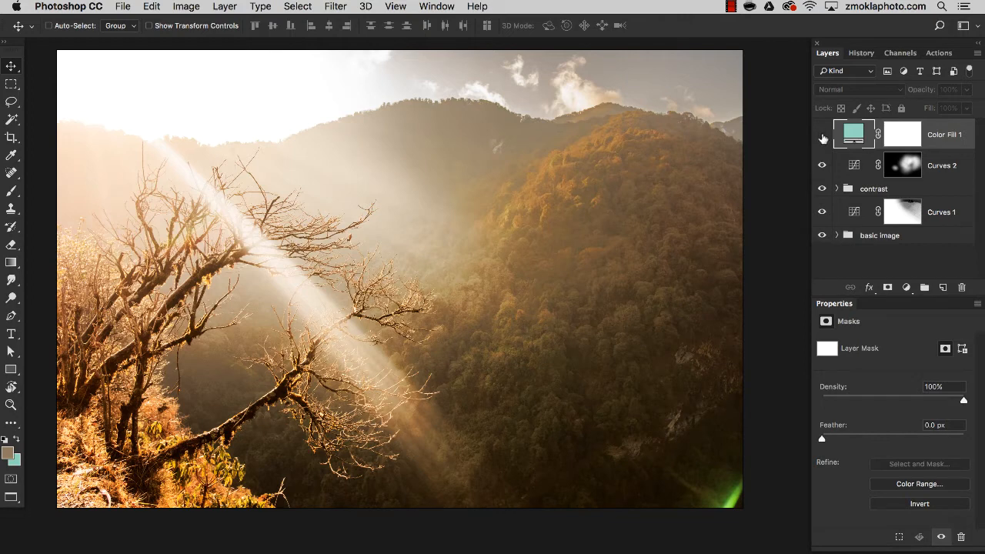
- Show Color Fill 1 again, blend it with Soft Light, and select its mask
{"action": "left_click", "coordinate": [822, 133]}
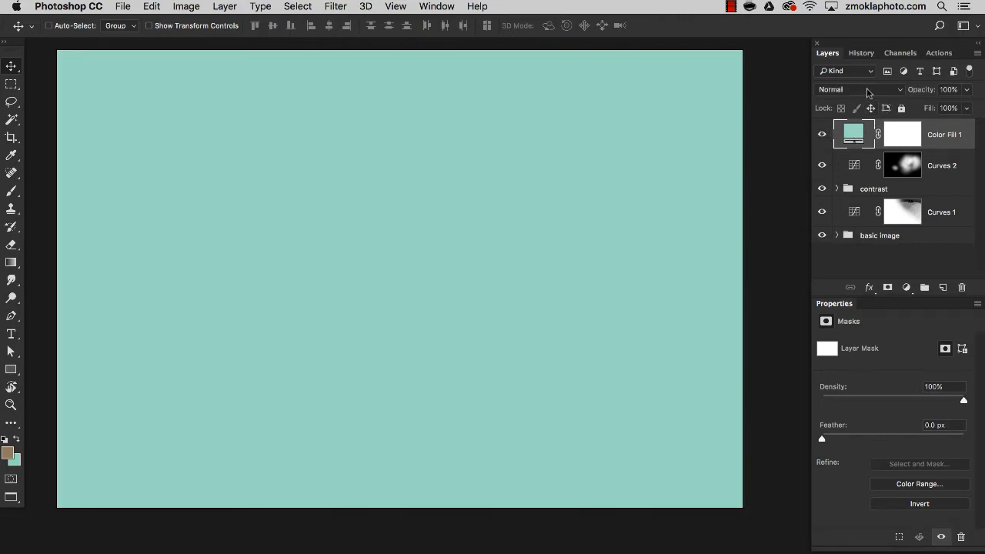
{"action": "left_click", "coordinate": [849, 89]}
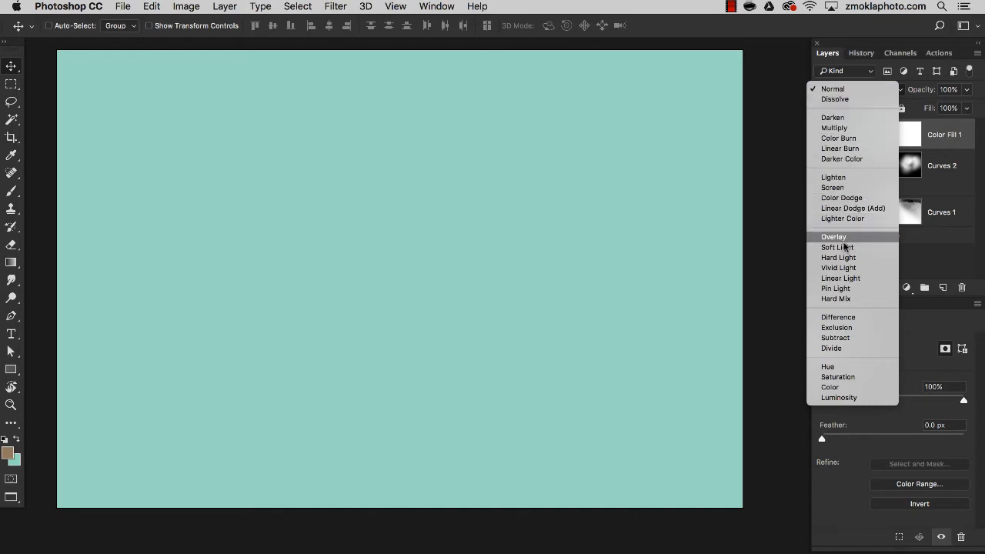
{"action": "left_click", "coordinate": [837, 246]}
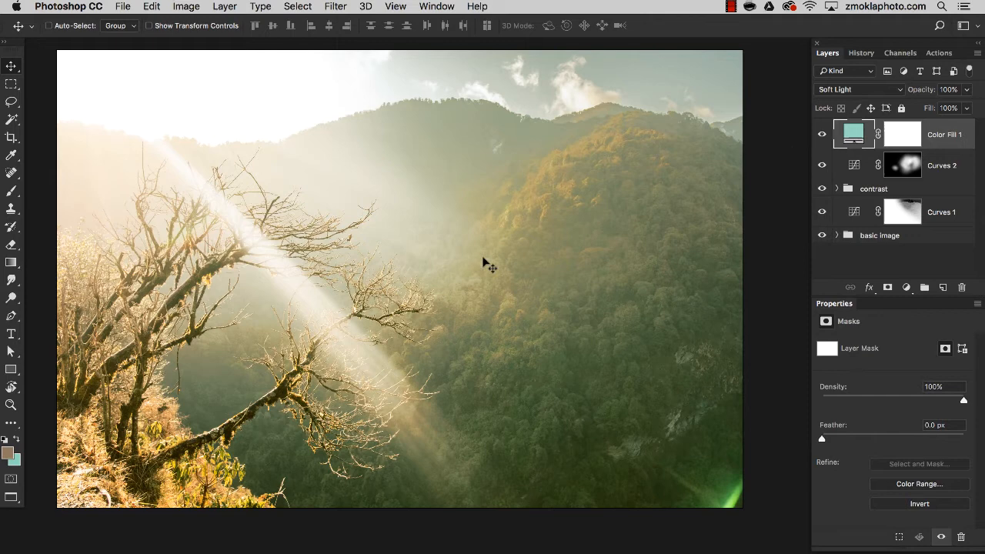
{"action": "mouse_move", "coordinate": [906, 134]}
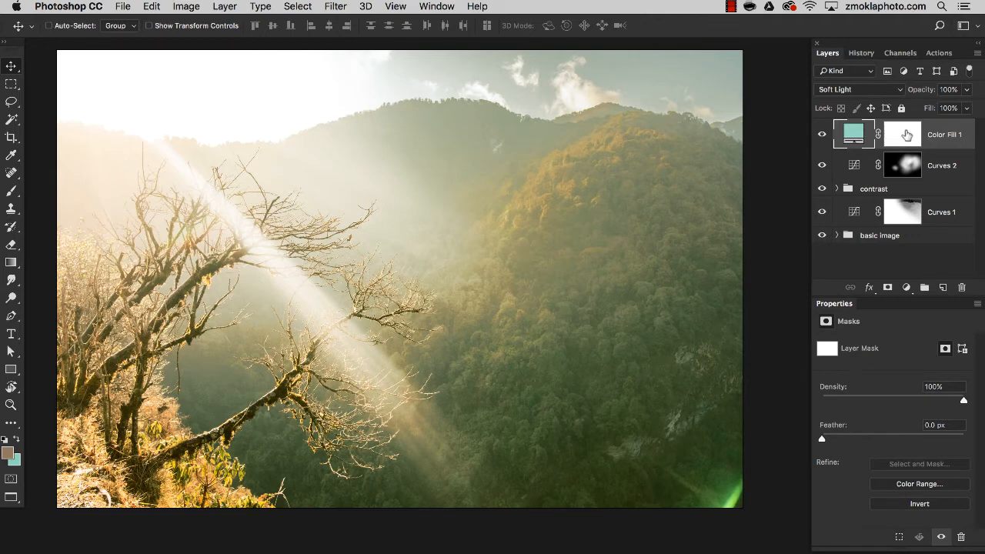
{"action": "left_click", "coordinate": [901, 132]}
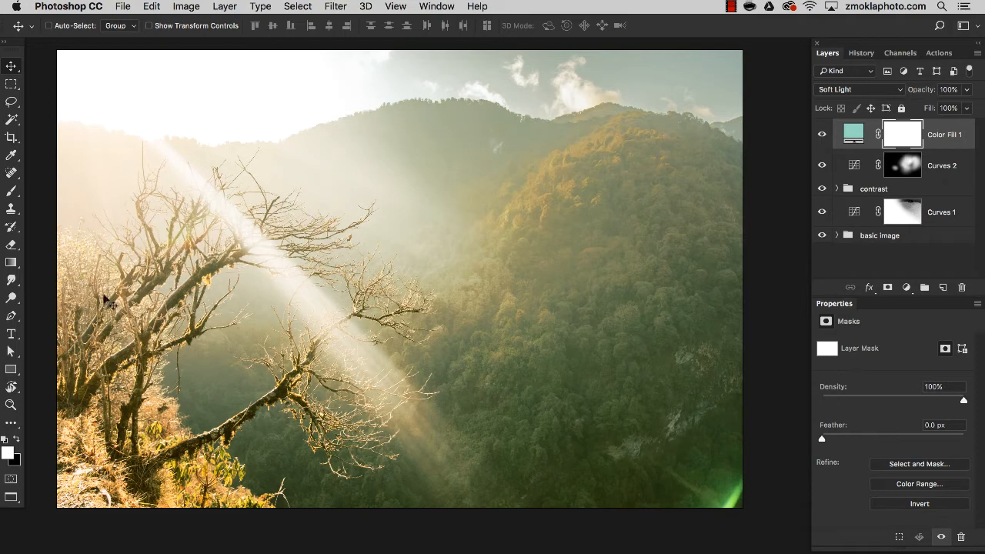
{"action": "mouse_move", "coordinate": [291, 204]}
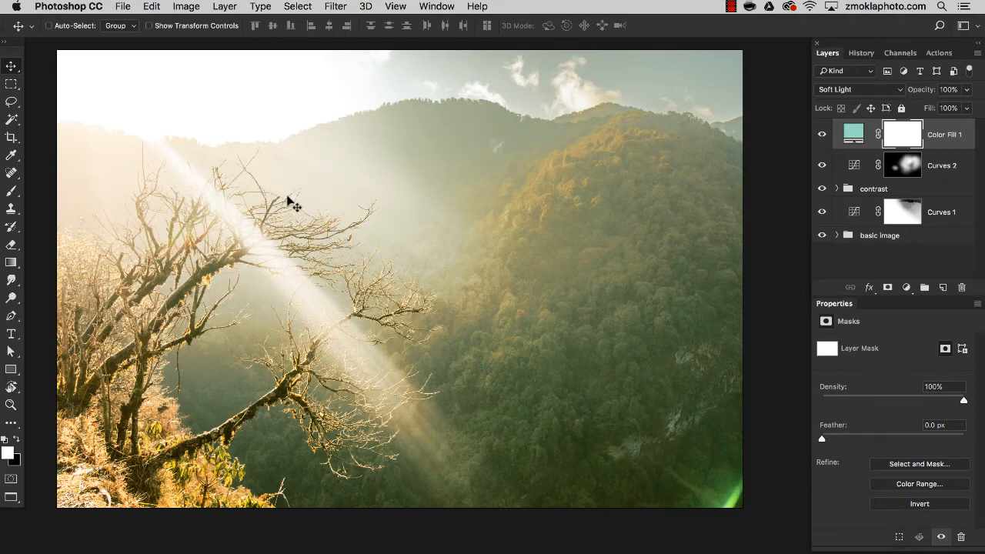
{"action": "mouse_move", "coordinate": [208, 212]}
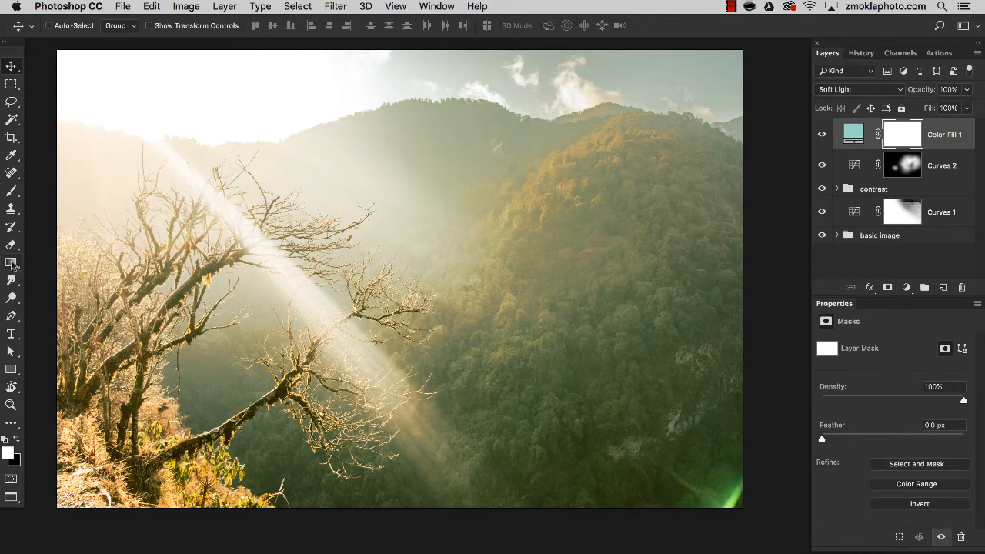
- Try the Gradient tool on the fill's mask, remove the gradient, and target the fill itself
{"action": "left_click", "coordinate": [11, 261]}
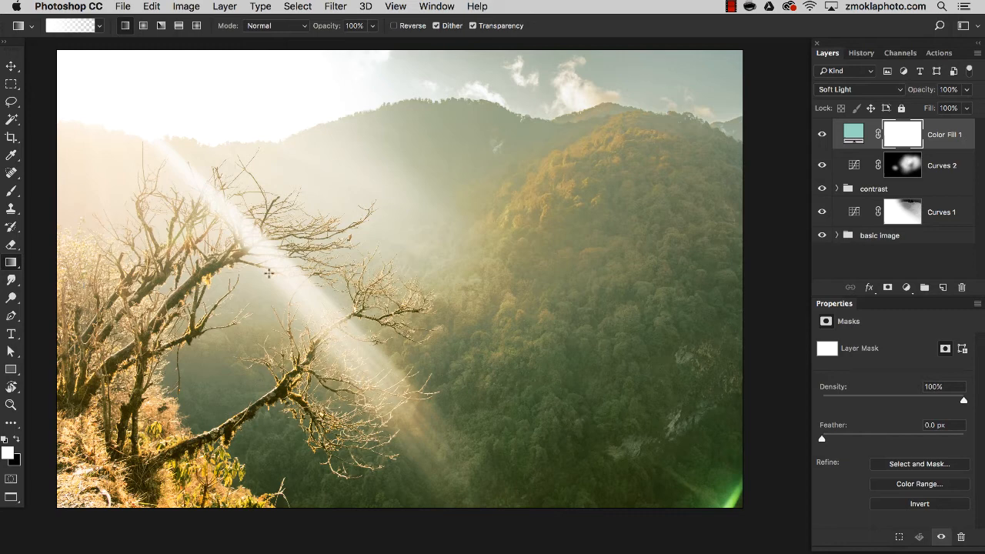
{"action": "mouse_move", "coordinate": [458, 188]}
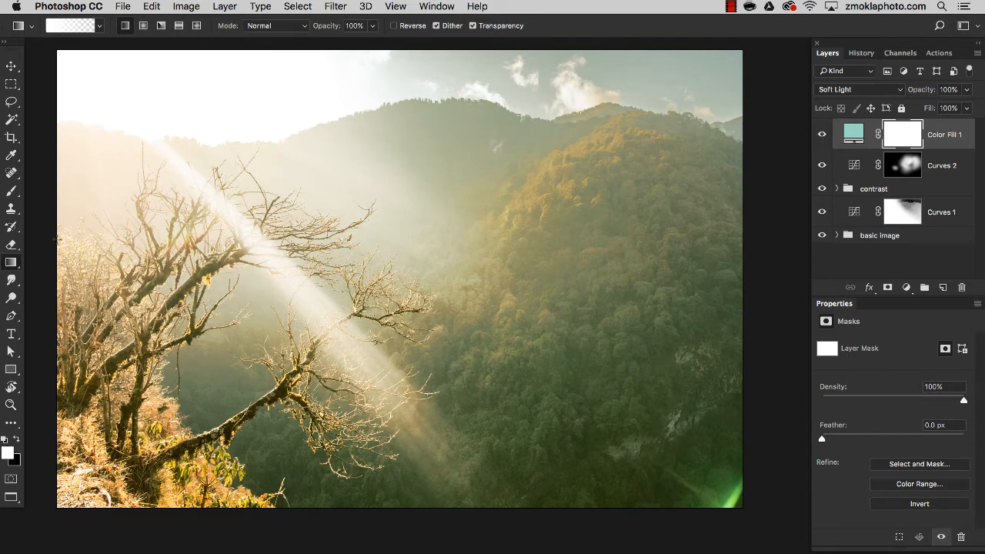
{"action": "mouse_move", "coordinate": [409, 265]}
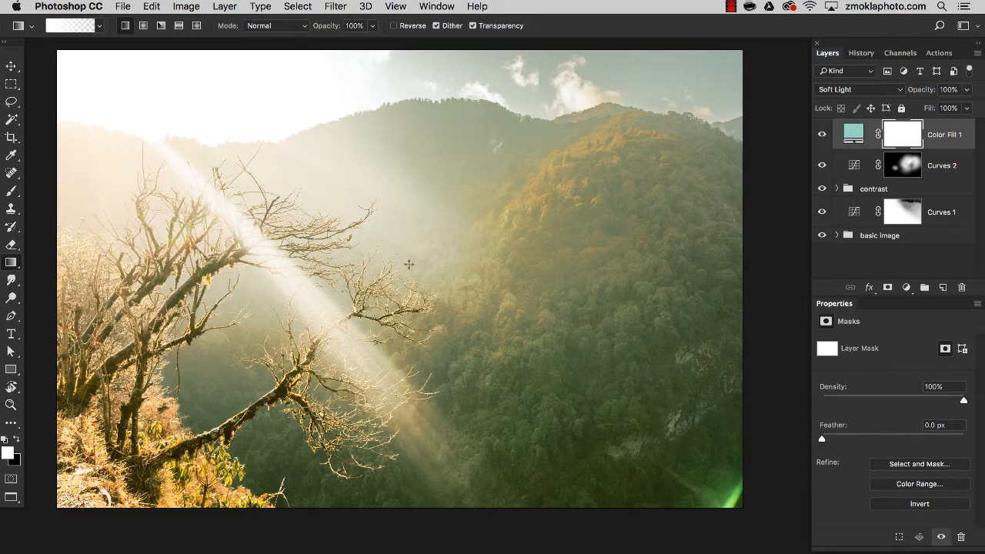
{"action": "mouse_move", "coordinate": [206, 233]}
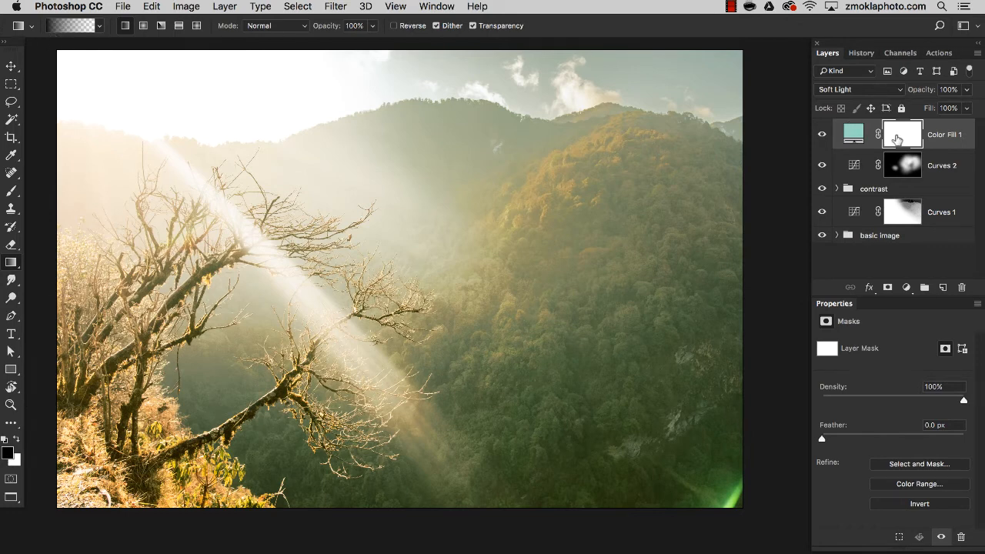
{"action": "left_click", "coordinate": [902, 133]}
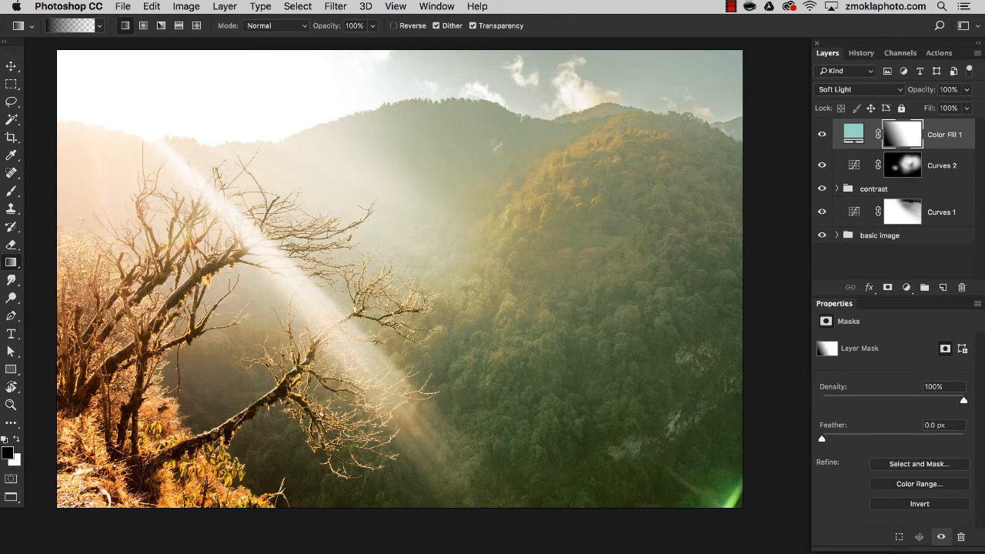
{"action": "left_click", "coordinate": [900, 133]}
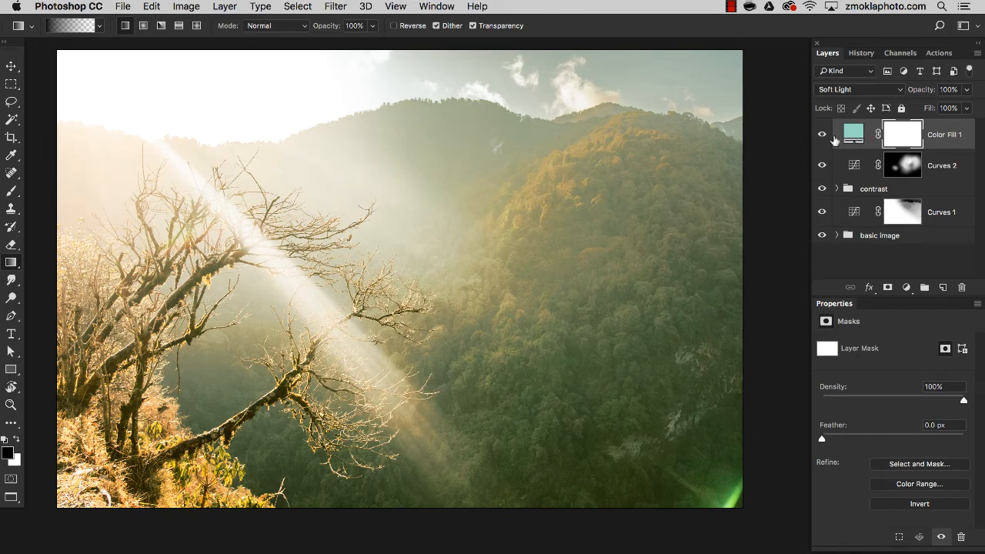
{"action": "left_click", "coordinate": [852, 133]}
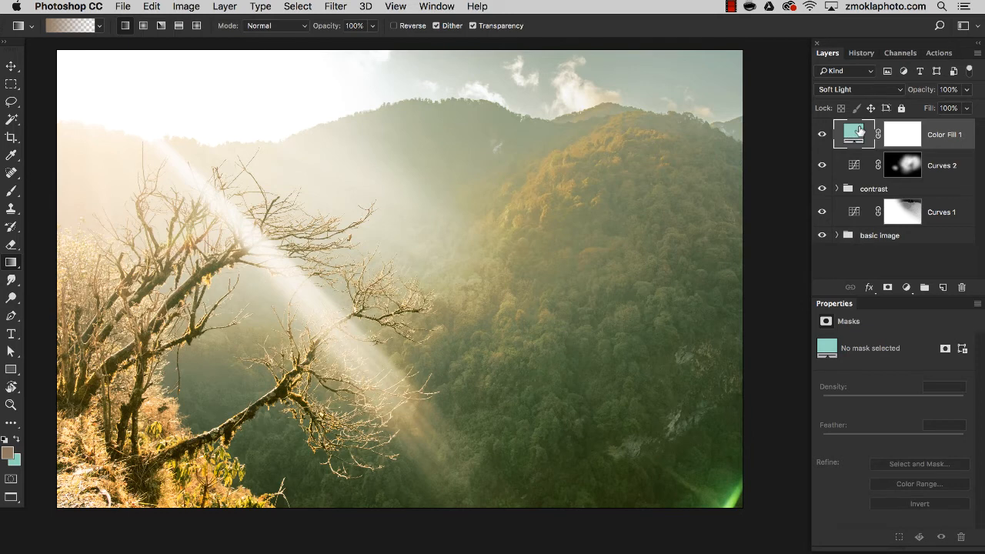
{"action": "mouse_move", "coordinate": [859, 133]}
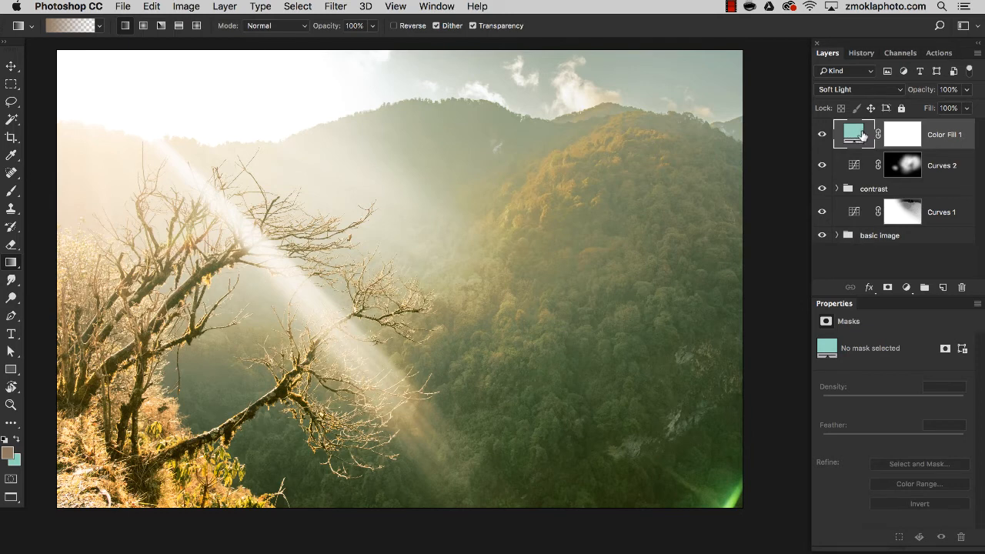
- Lower Color Fill 1 to 50% opacity and select its mask for shaping
{"action": "left_click_drag", "start_coordinate": [966, 107], "coordinate": [935, 108]}
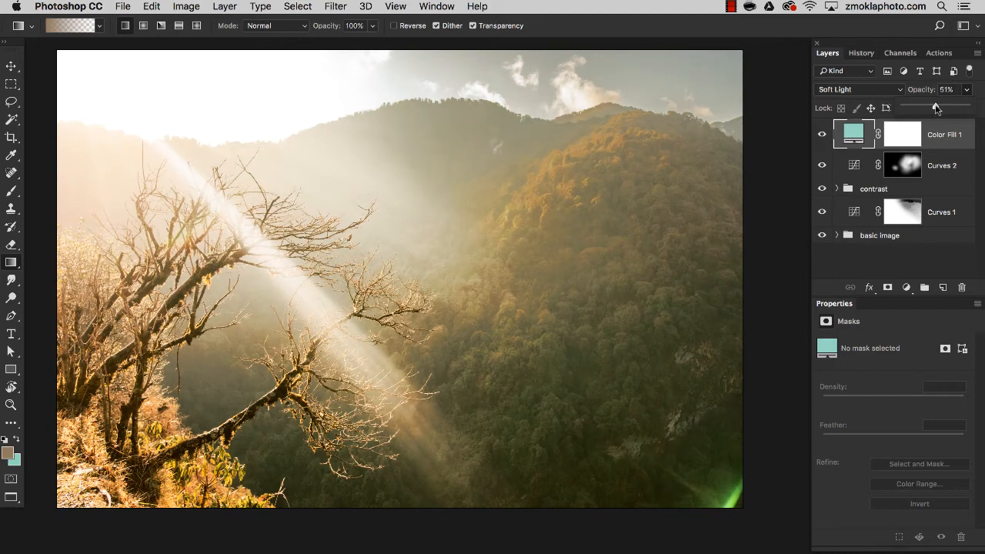
{"action": "left_click", "coordinate": [901, 134]}
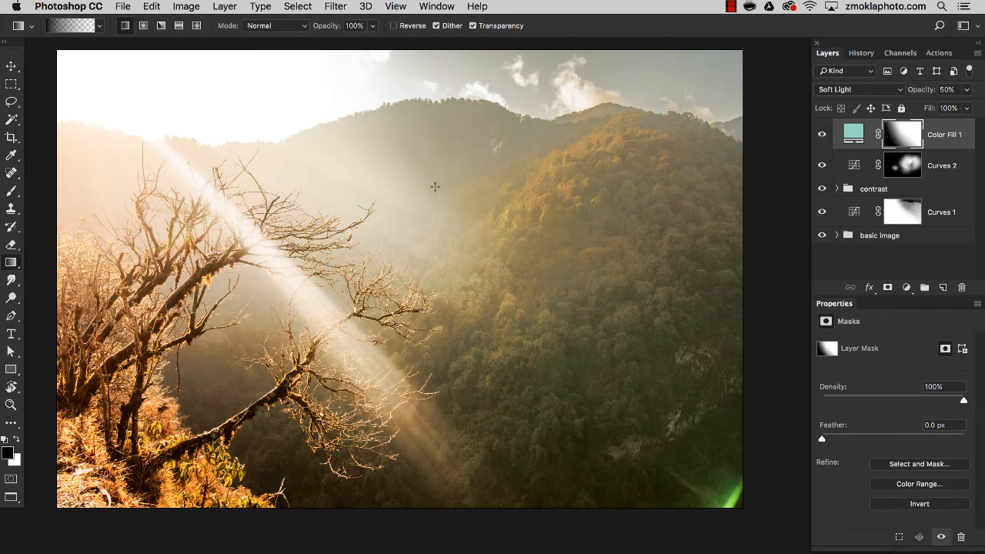
{"action": "mouse_move", "coordinate": [418, 255]}
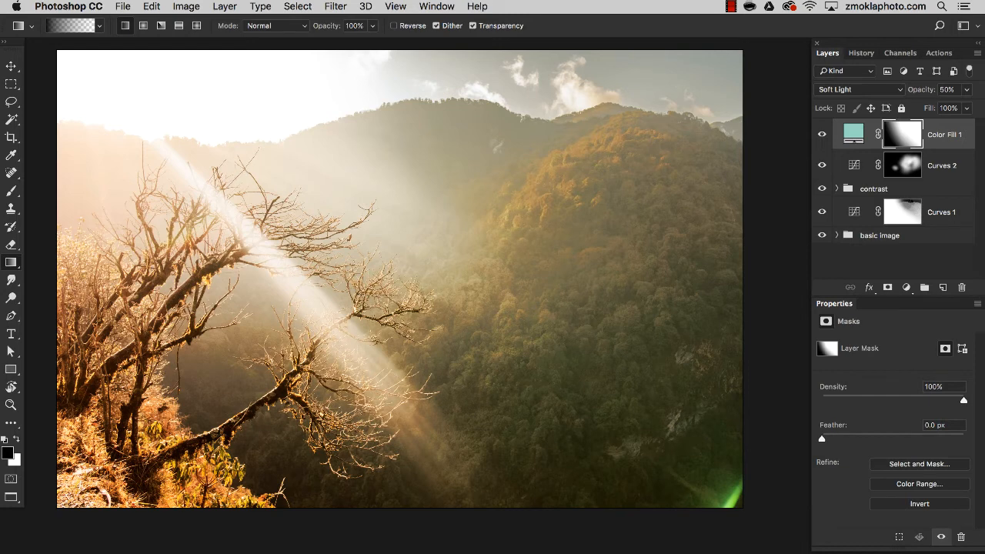
{"action": "mouse_move", "coordinate": [362, 344]}
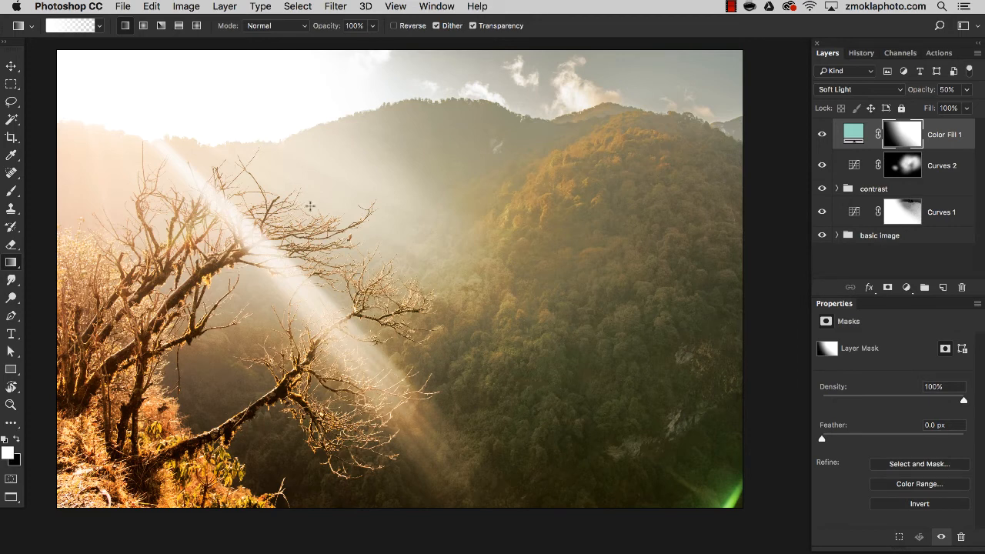
{"action": "mouse_move", "coordinate": [514, 138]}
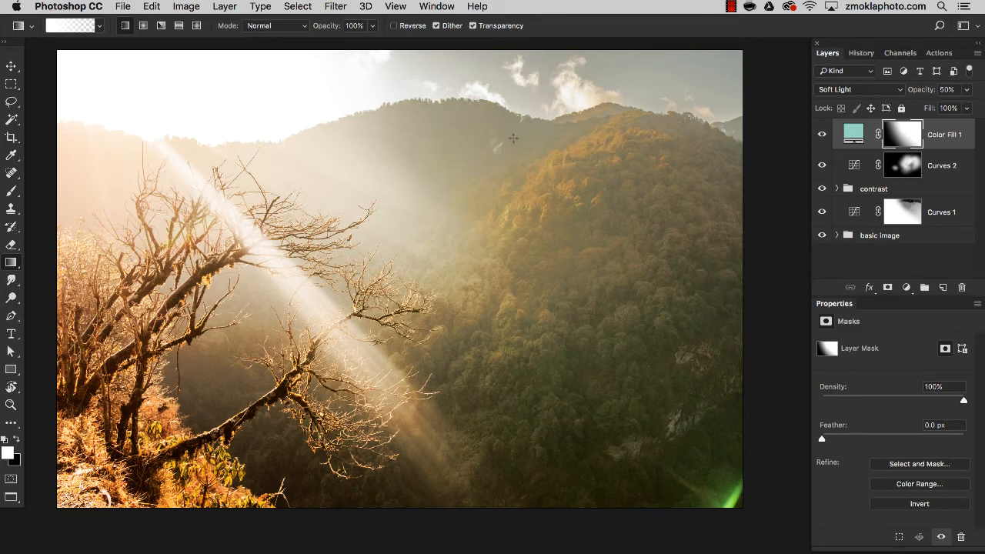
- Redraw the mask gradient so the mint tint fades out of the warm foreground
{"action": "left_click_drag", "start_coordinate": [121, 408], "coordinate": [474, 165]}
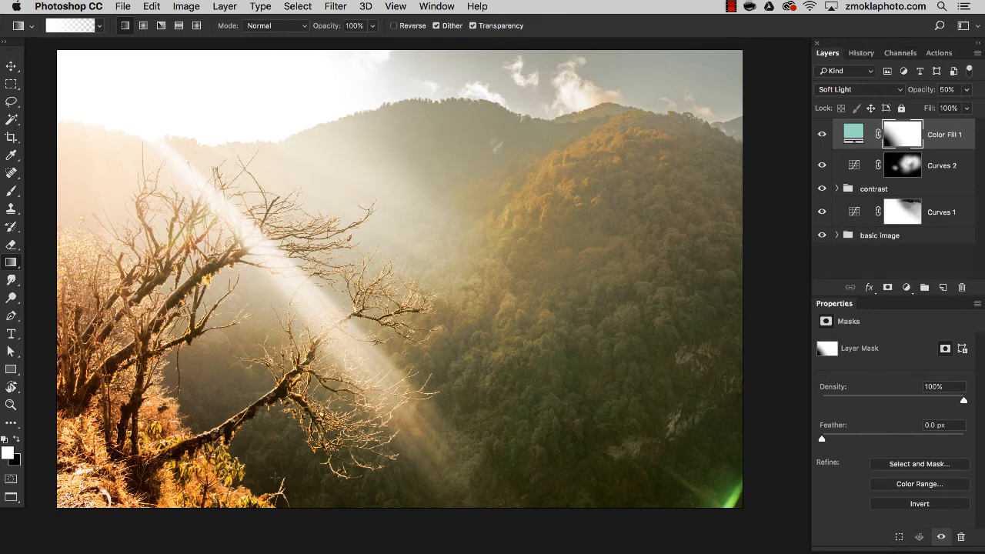
{"action": "mouse_move", "coordinate": [763, 148]}
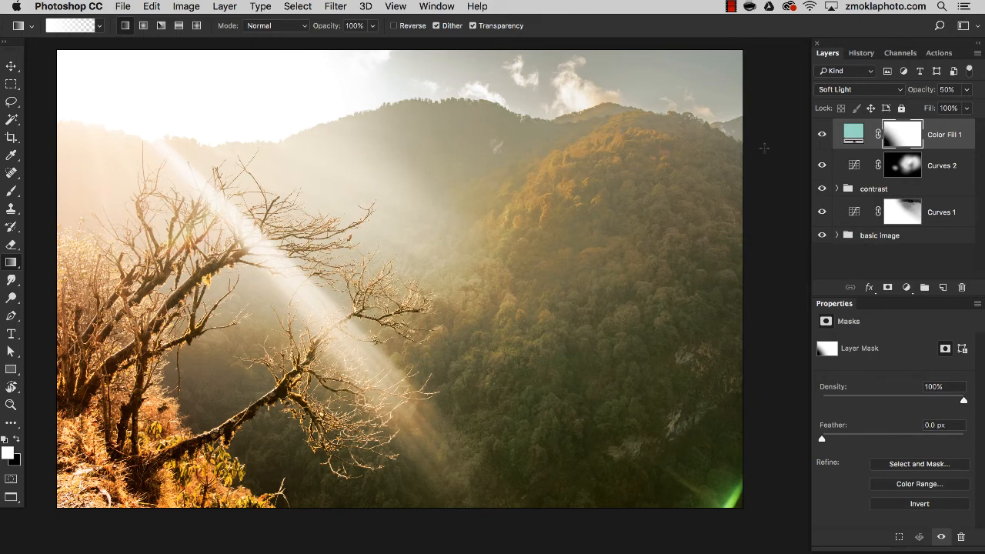
{"action": "left_click", "coordinate": [822, 134]}
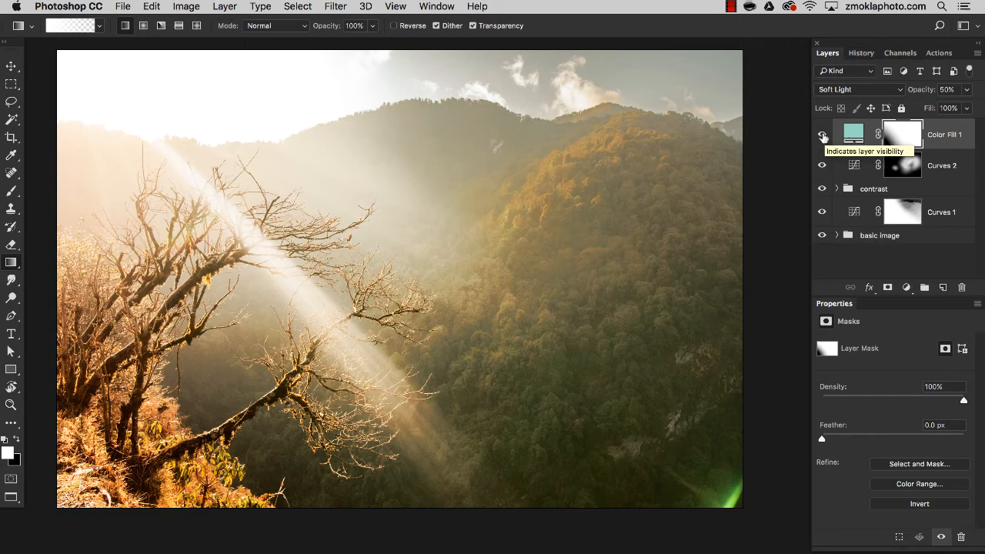
{"action": "left_click", "coordinate": [822, 135]}
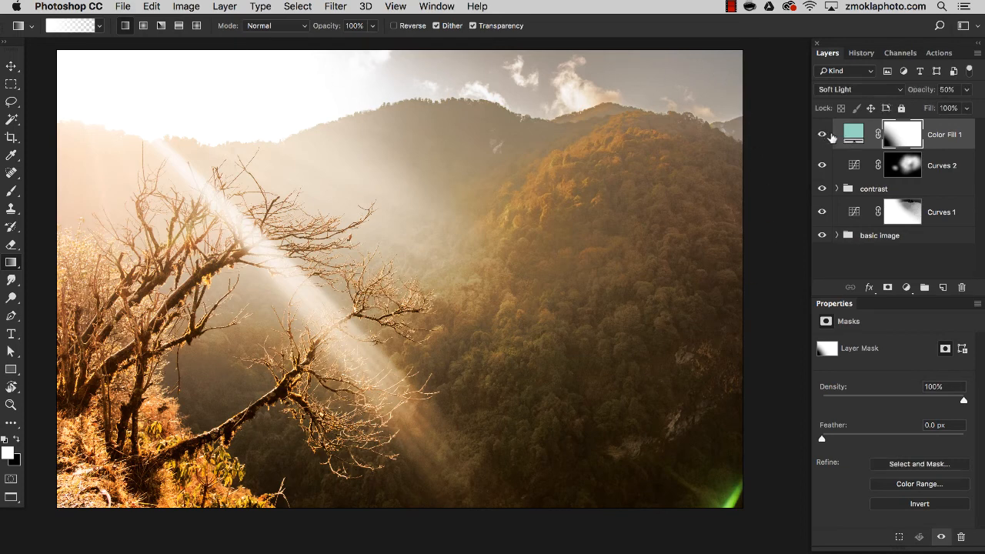
{"action": "left_click", "coordinate": [852, 134]}
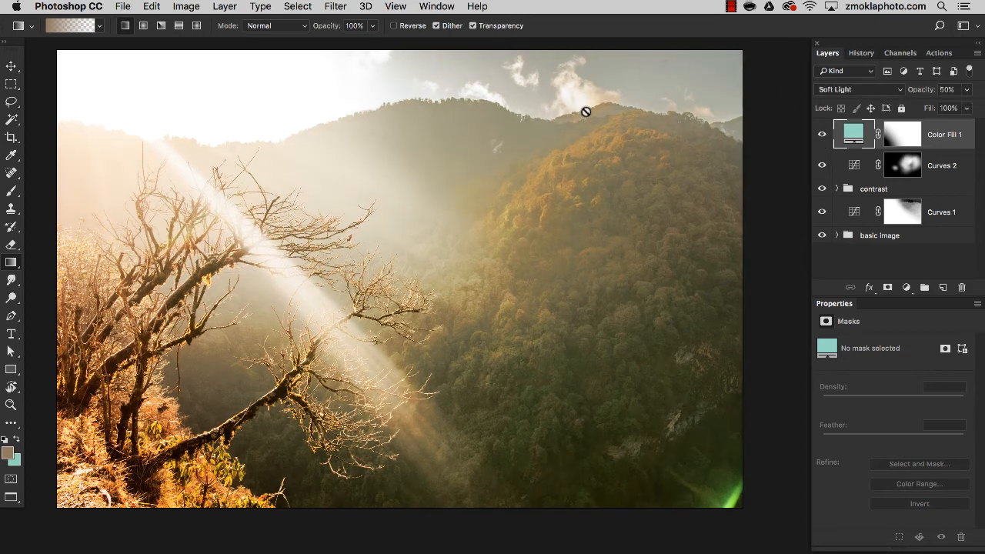
{"action": "mouse_move", "coordinate": [460, 305]}
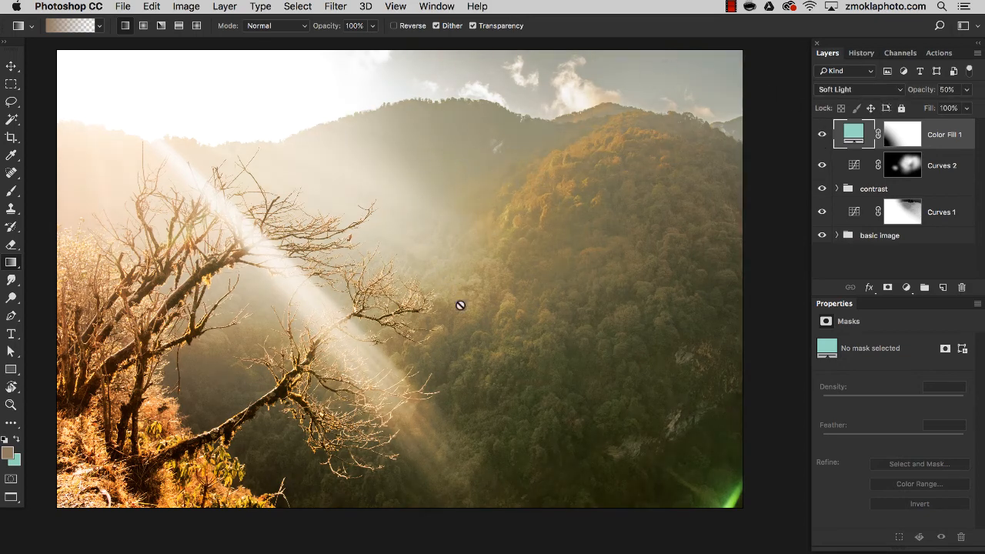
{"action": "mouse_move", "coordinate": [628, 192]}
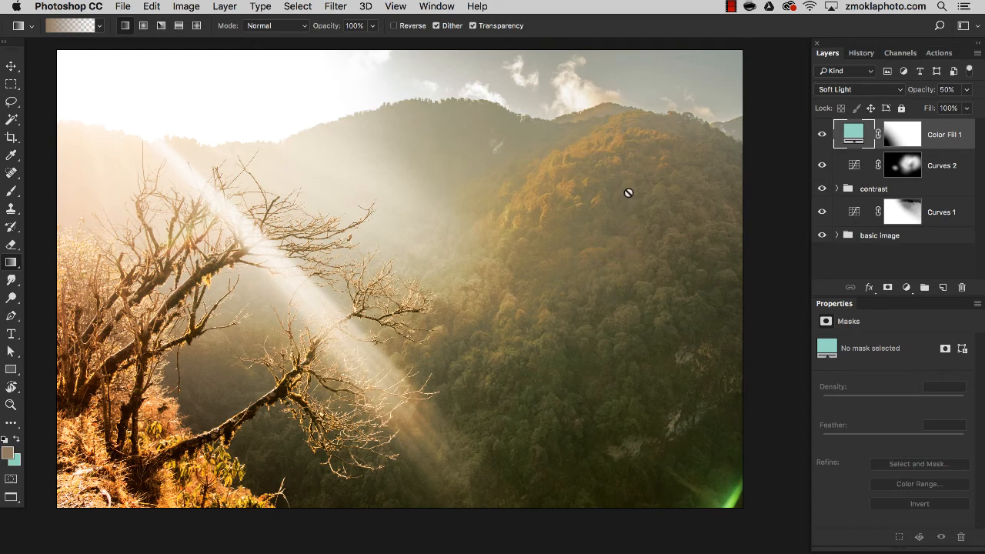
{"action": "mouse_move", "coordinate": [133, 363]}
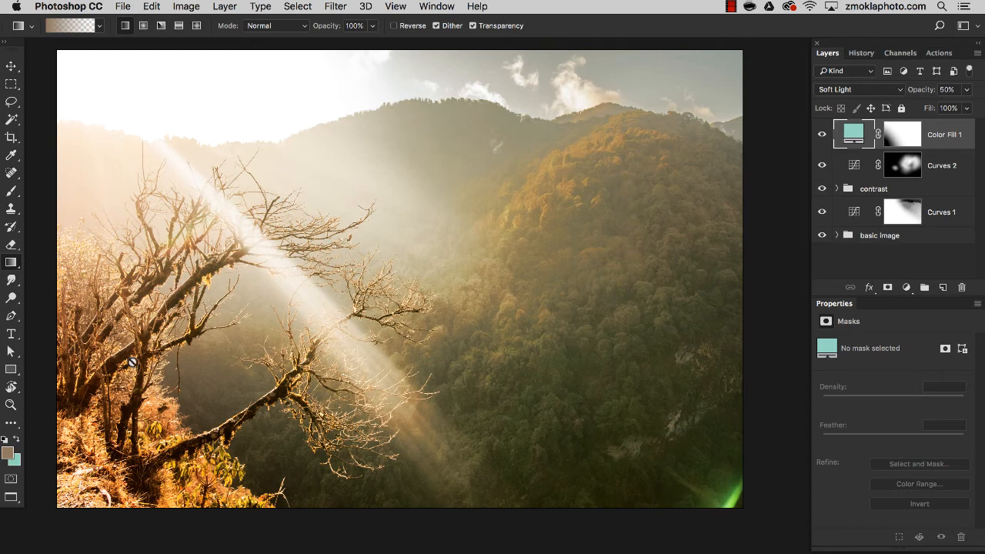
{"action": "mouse_move", "coordinate": [237, 406]}
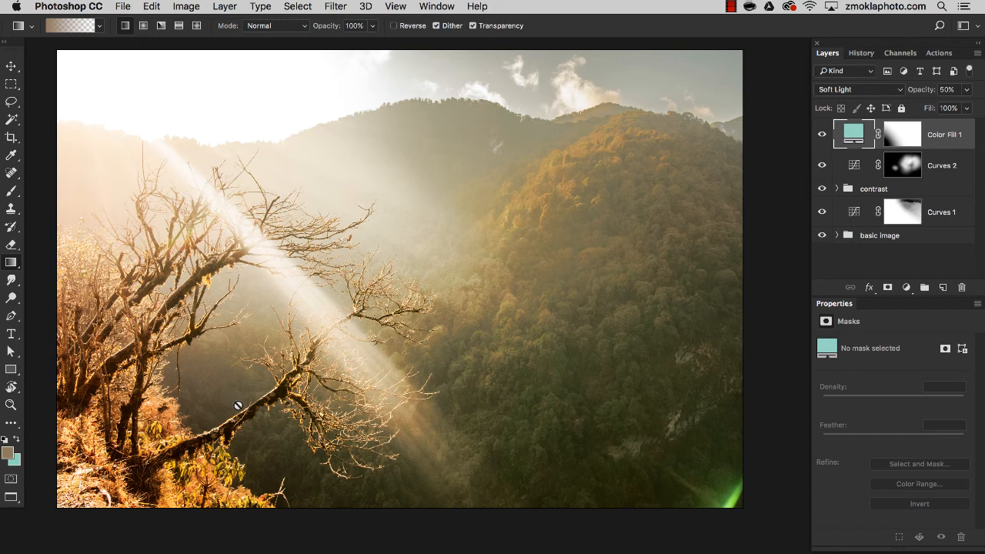
{"action": "mouse_move", "coordinate": [307, 384]}
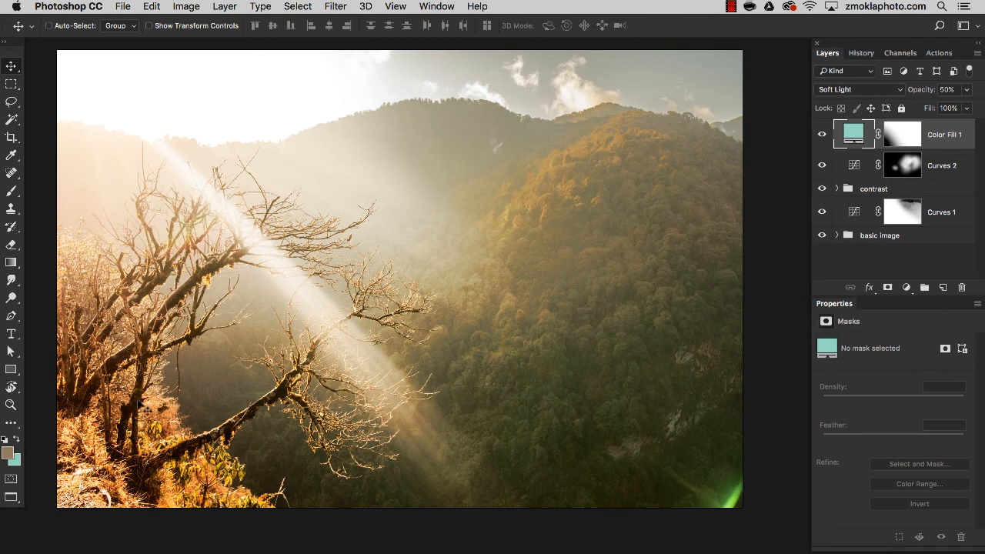
{"action": "mouse_move", "coordinate": [197, 267]}
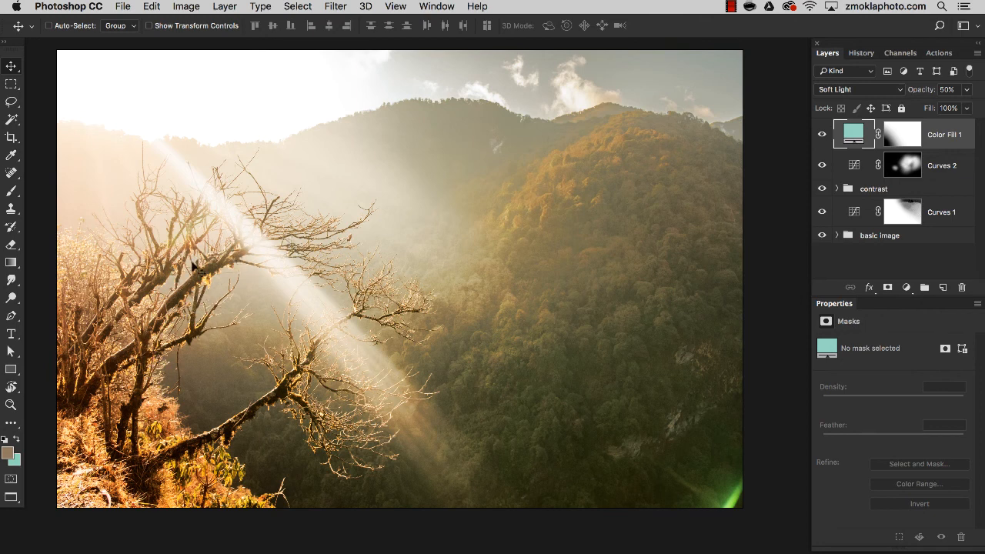
{"action": "mouse_move", "coordinate": [185, 280]}
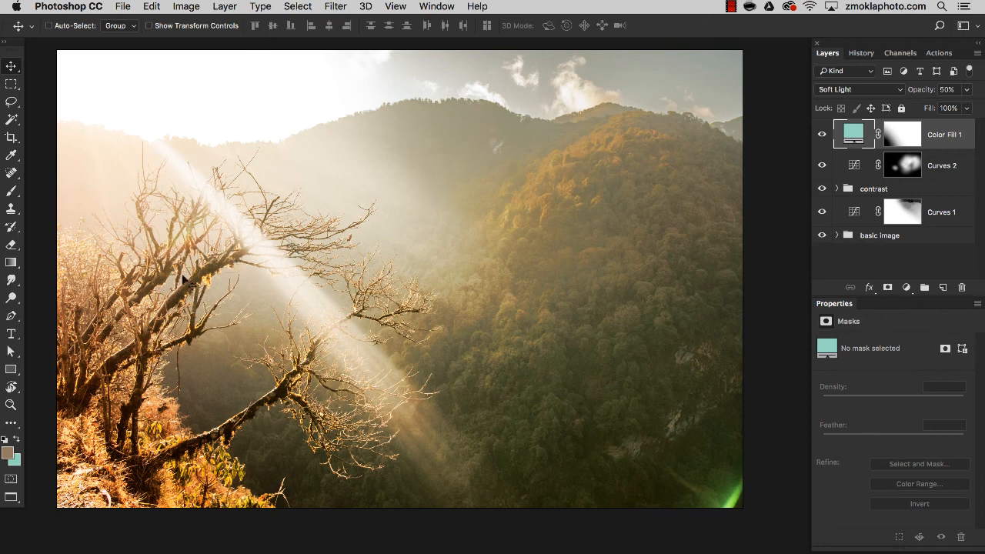
{"action": "mouse_move", "coordinate": [194, 424]}
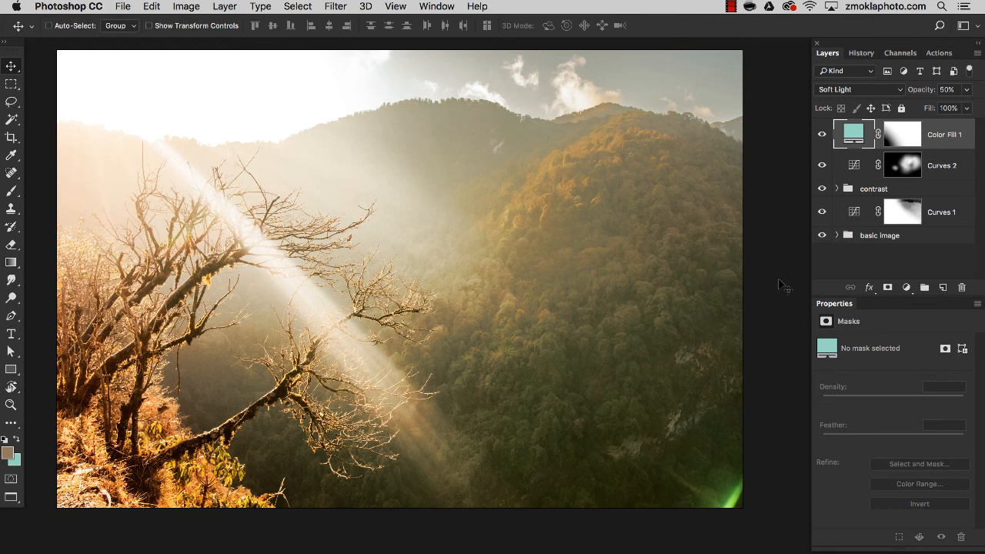
{"action": "mouse_move", "coordinate": [788, 283]}
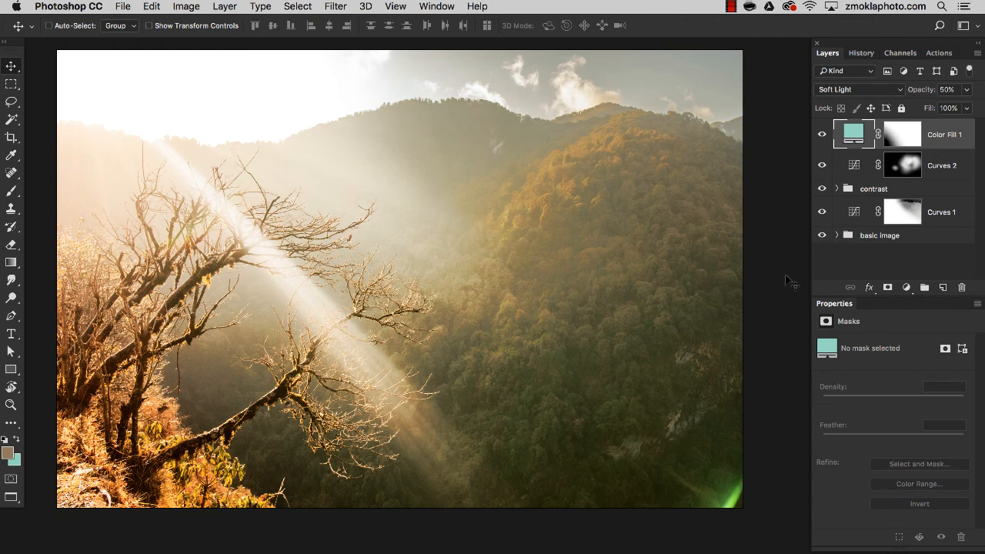